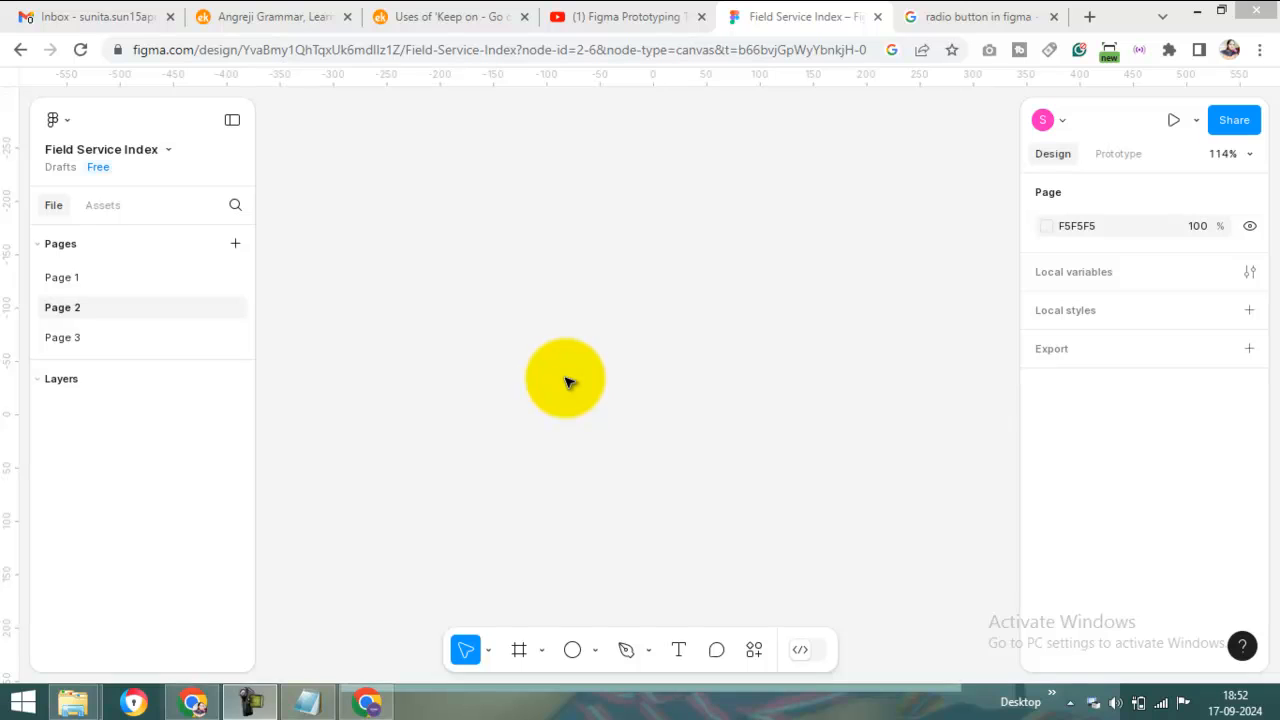
- Add a text layer on the canvas reading 'Male'
left_click(572, 648)
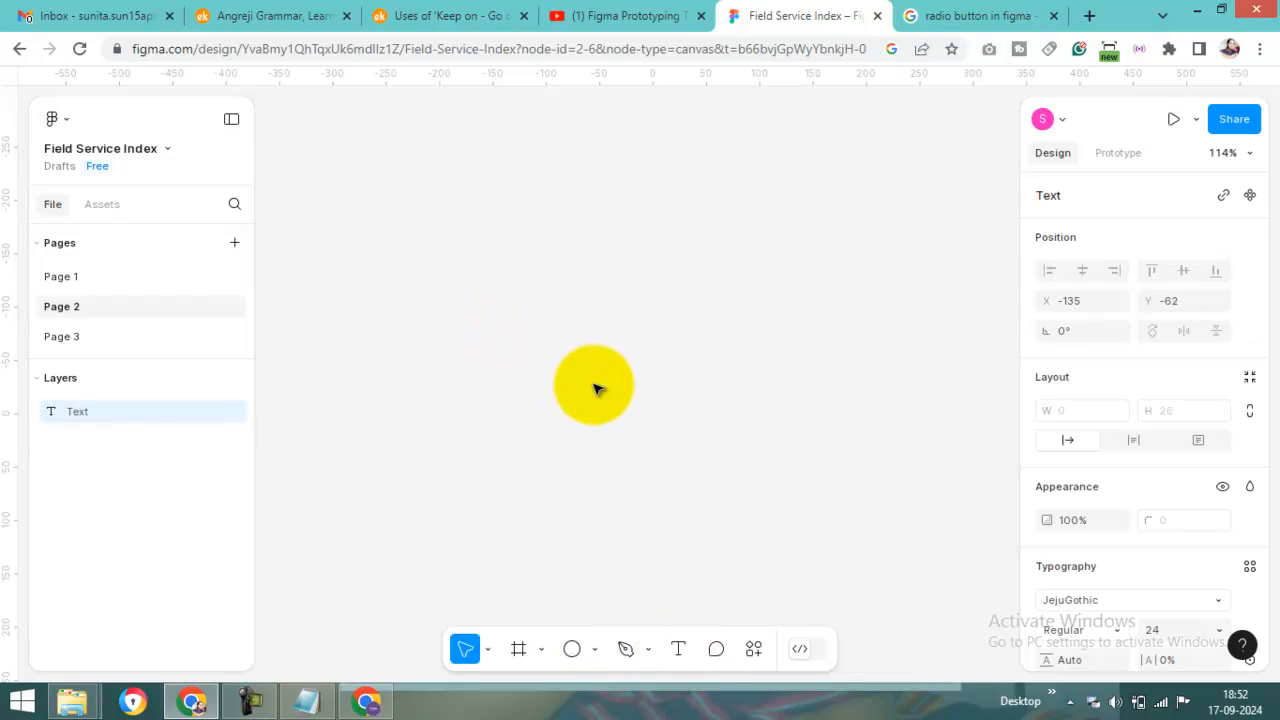
type("Mal")
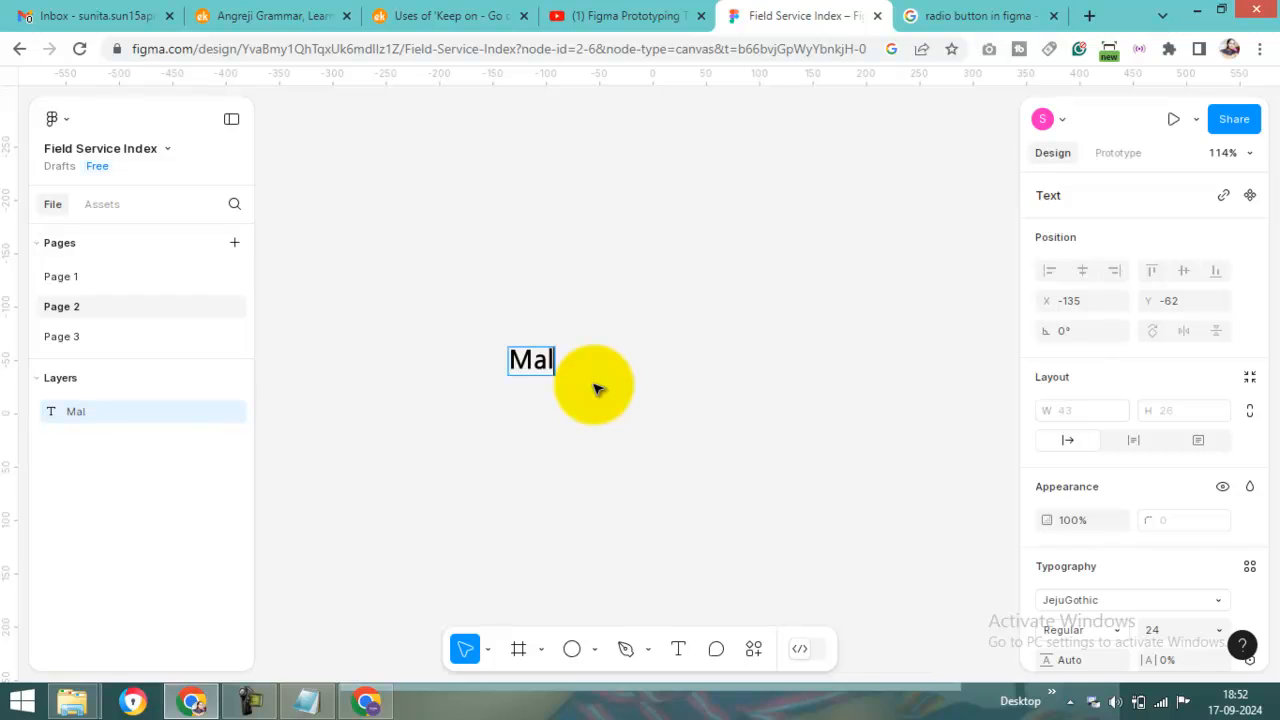
type("t")
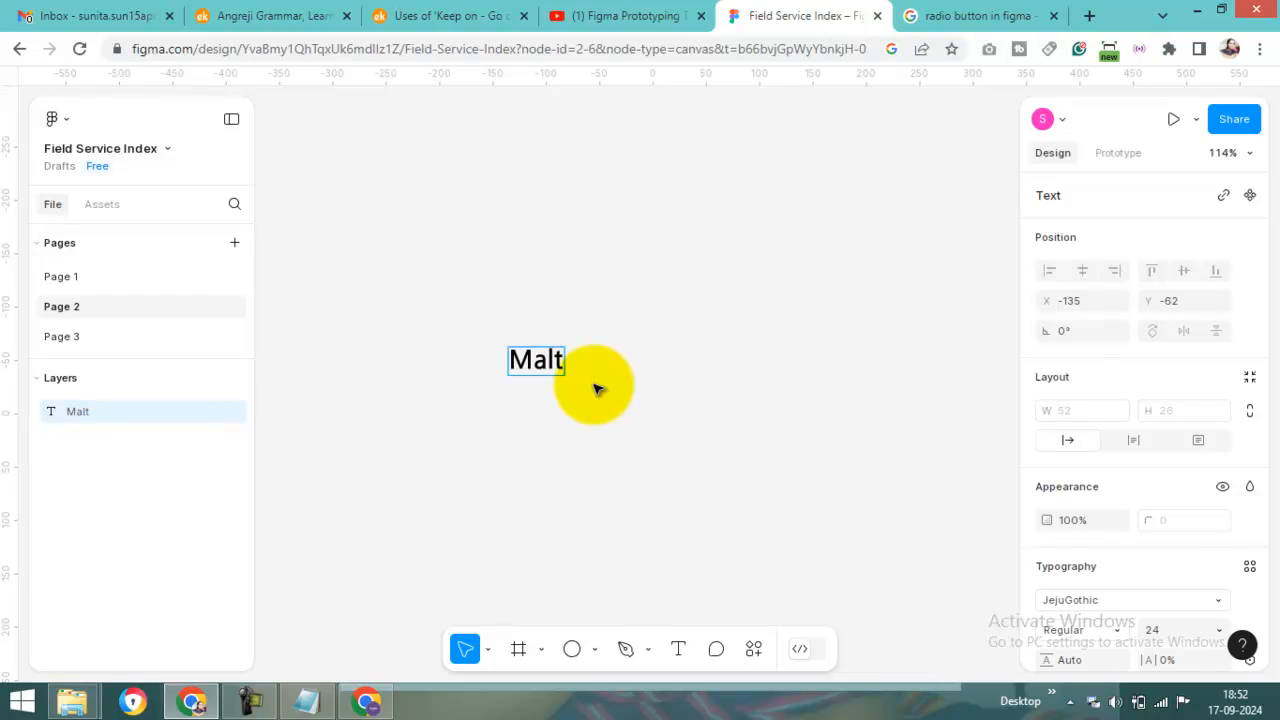
type("Male")
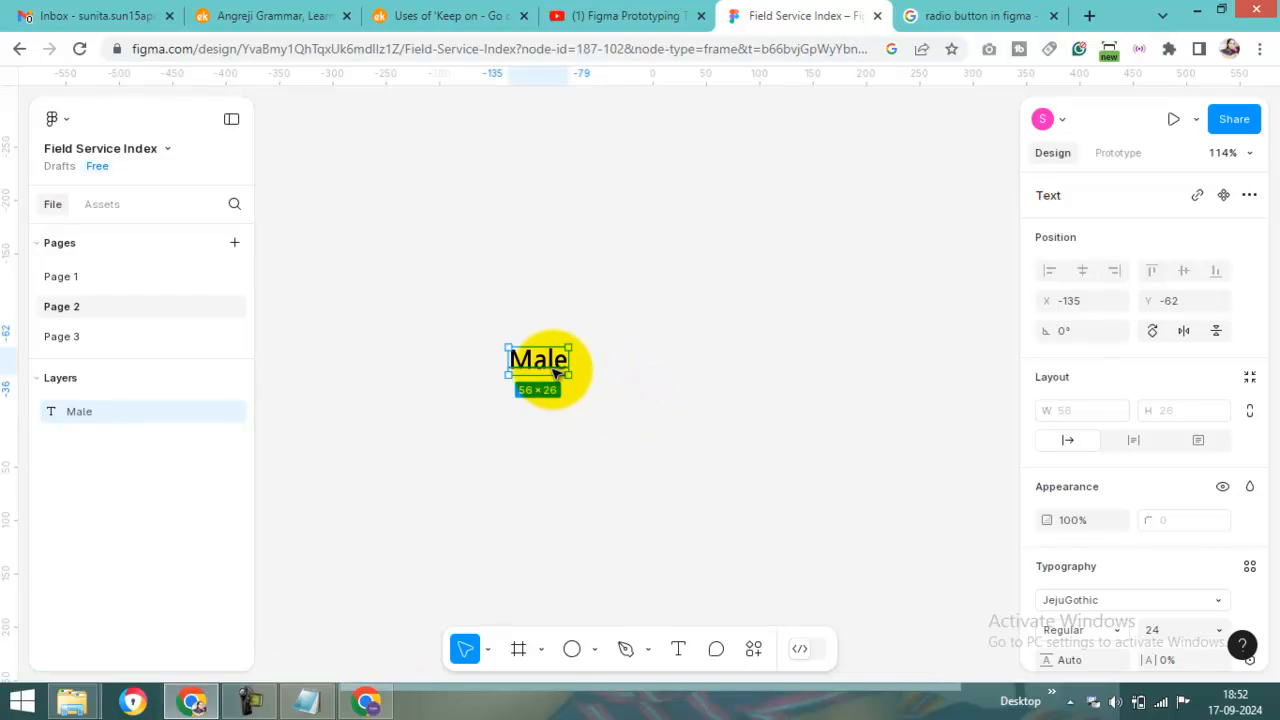
- Wrap the Male text in an auto-layout frame and draw a small circle beside it
key("shift+a")
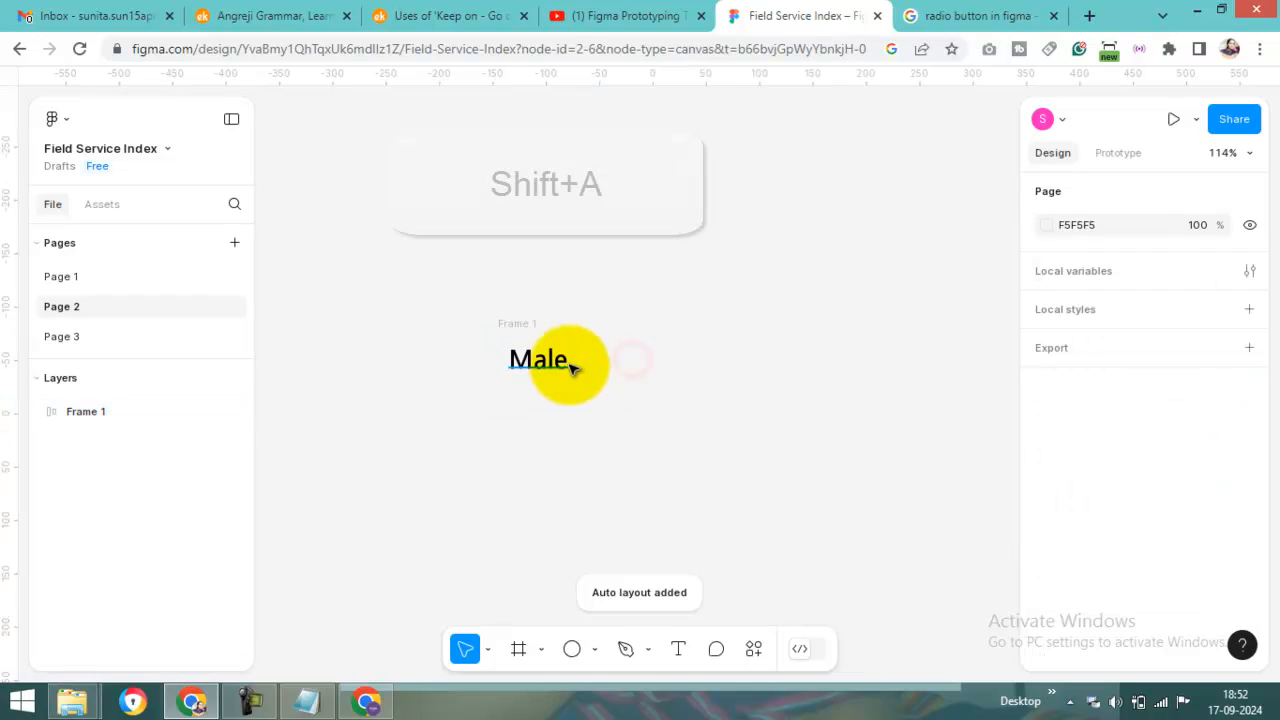
left_click(538, 358)
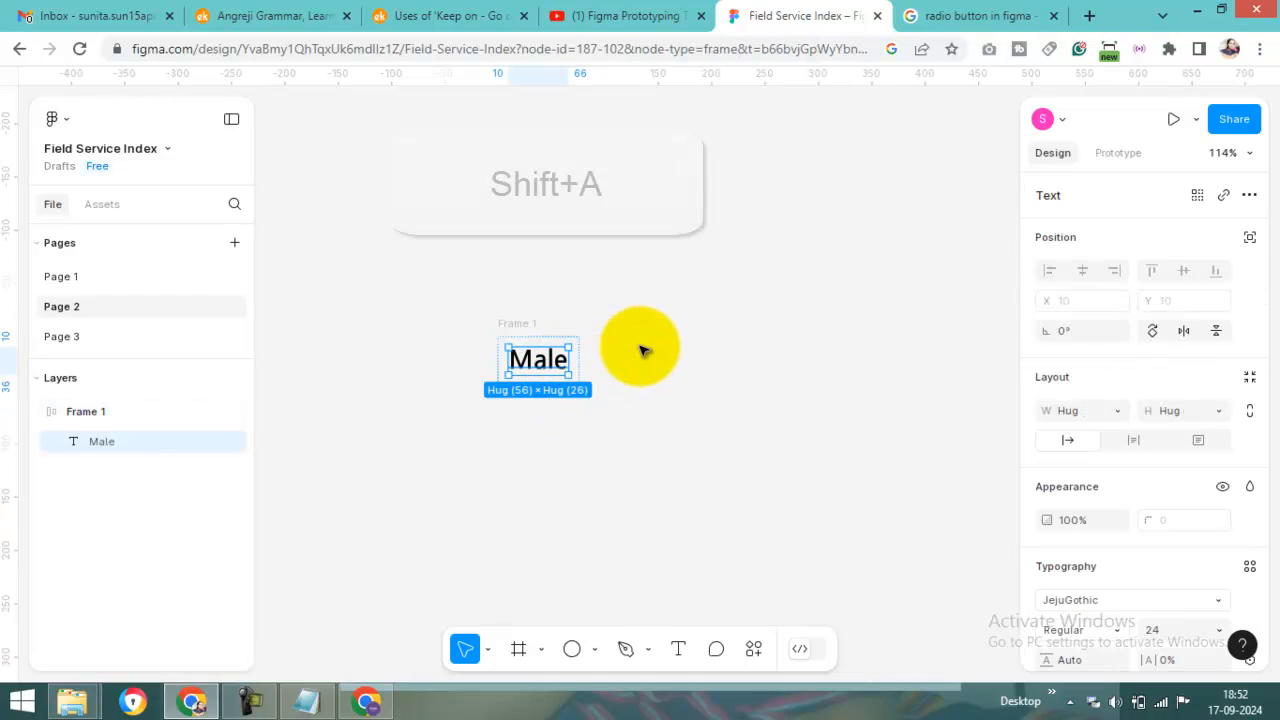
left_click(572, 648)
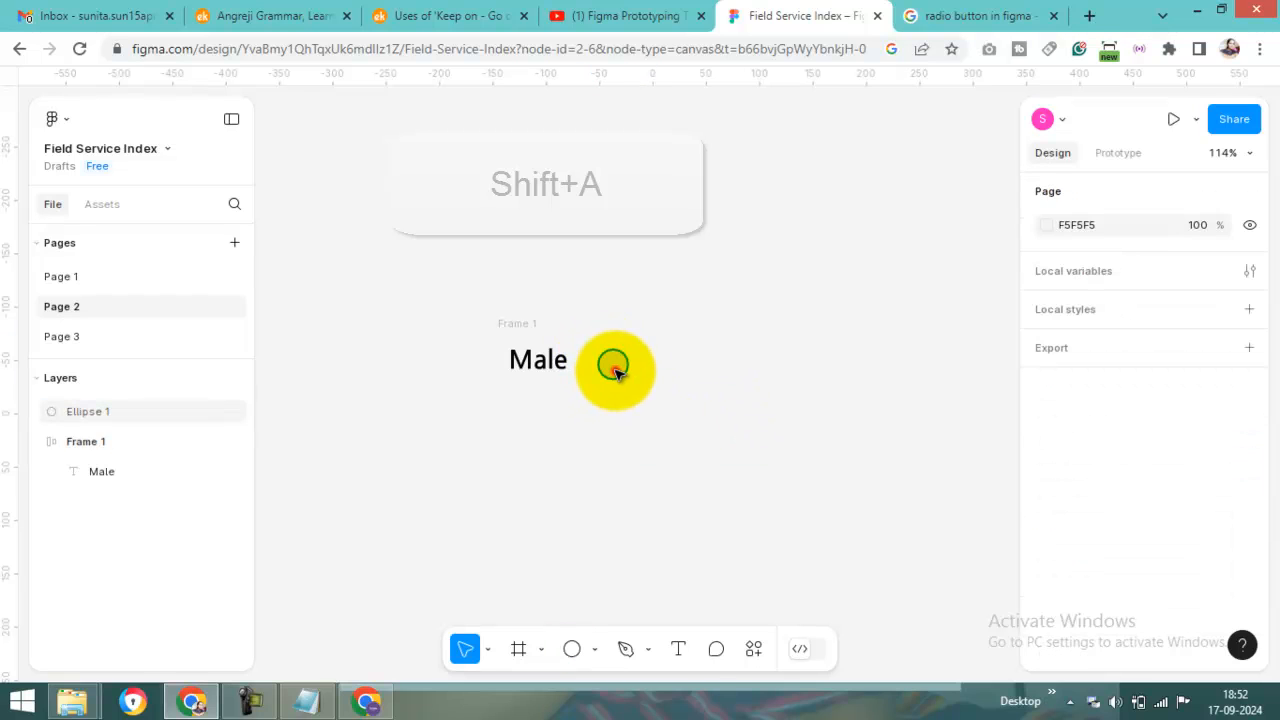
left_click(612, 370)
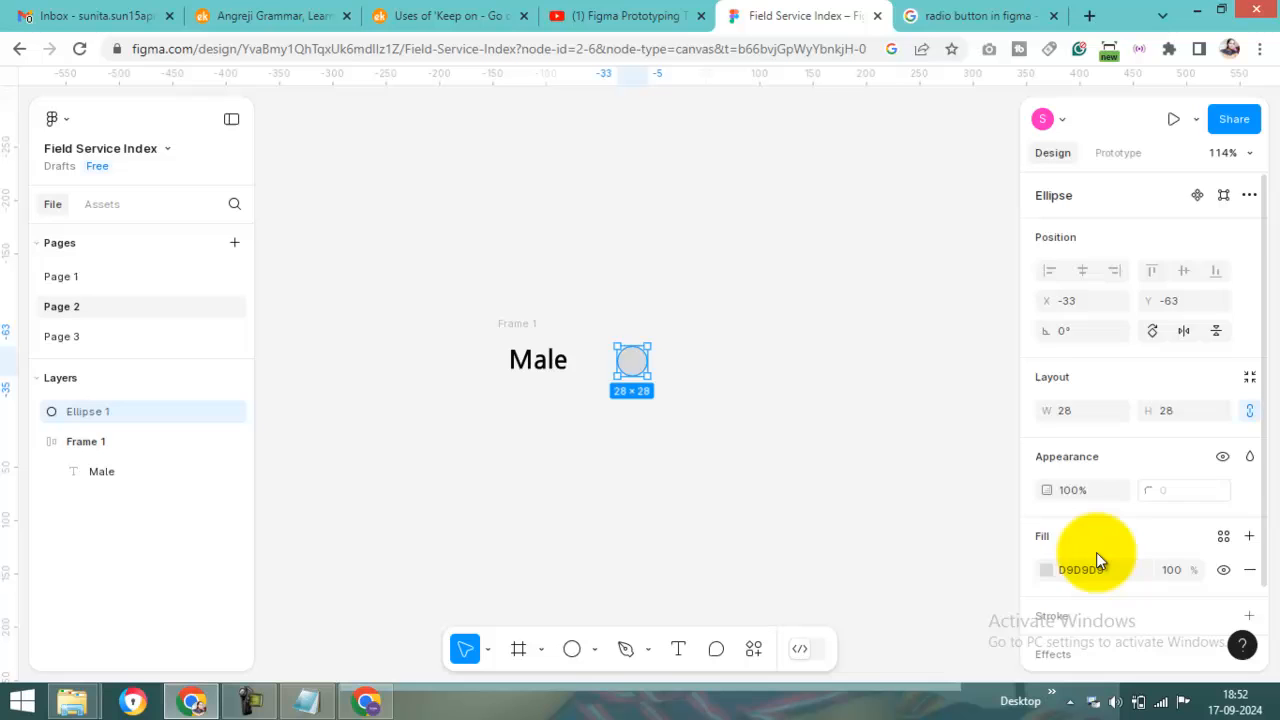
- Give the circle a white FFFFFF fill and a black stroke, adjusting its thickness
left_click(1046, 570)
type("FFFFFF")
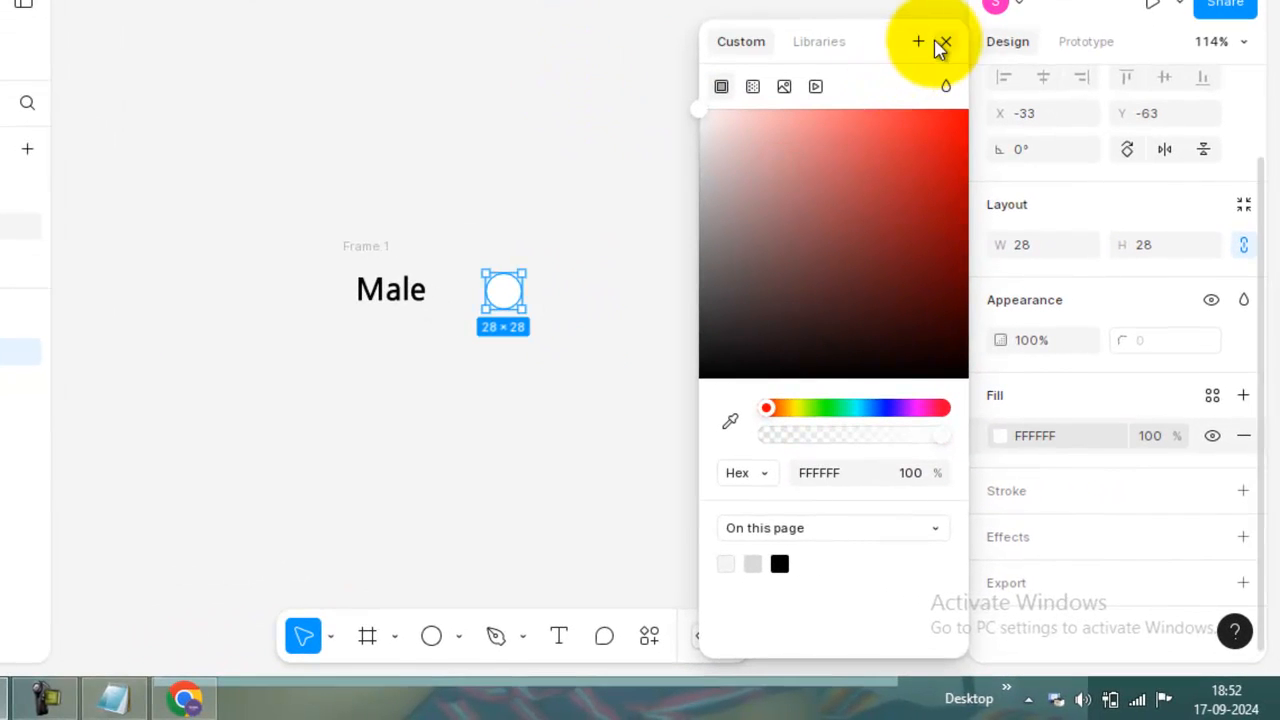
left_click(944, 42)
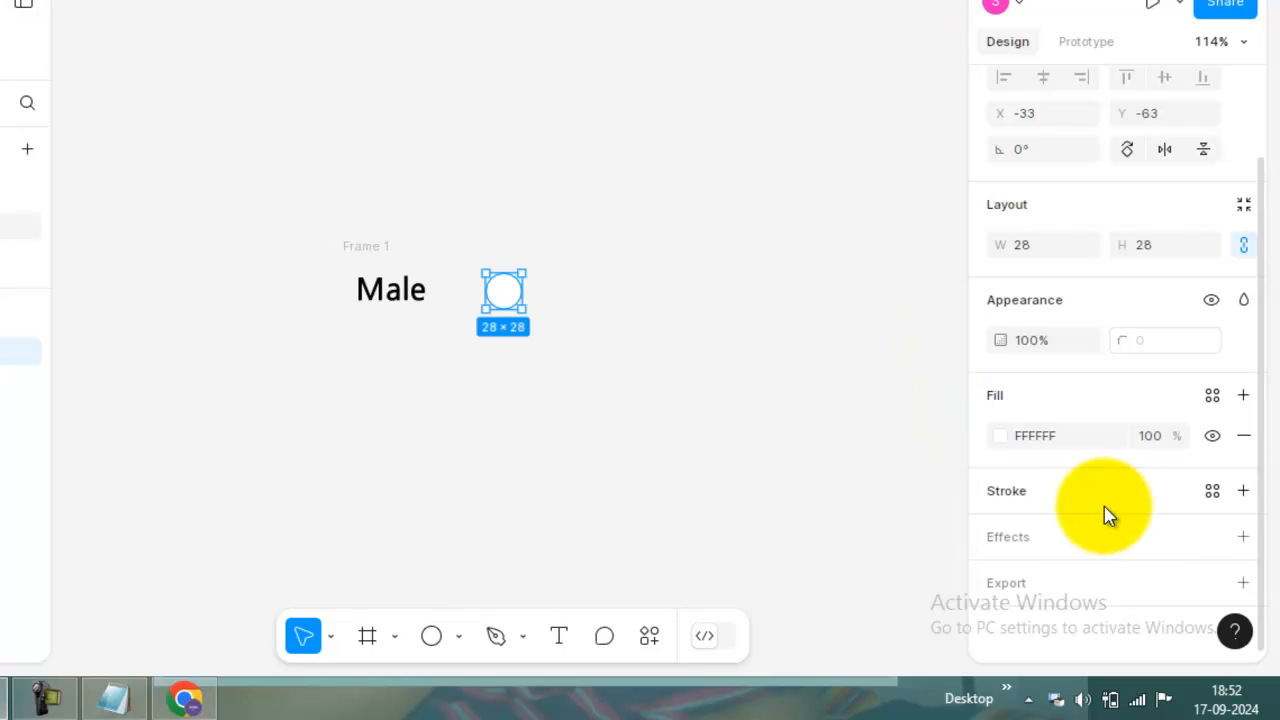
left_click(1244, 490)
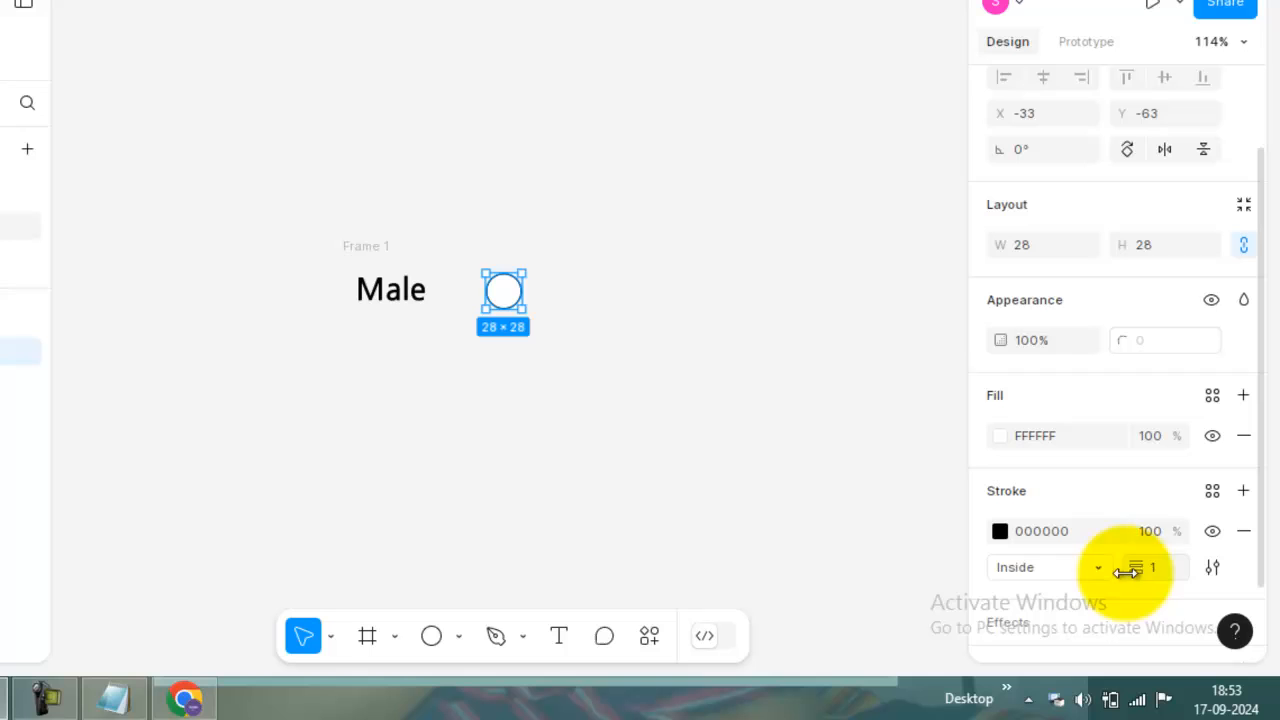
left_click(1156, 568)
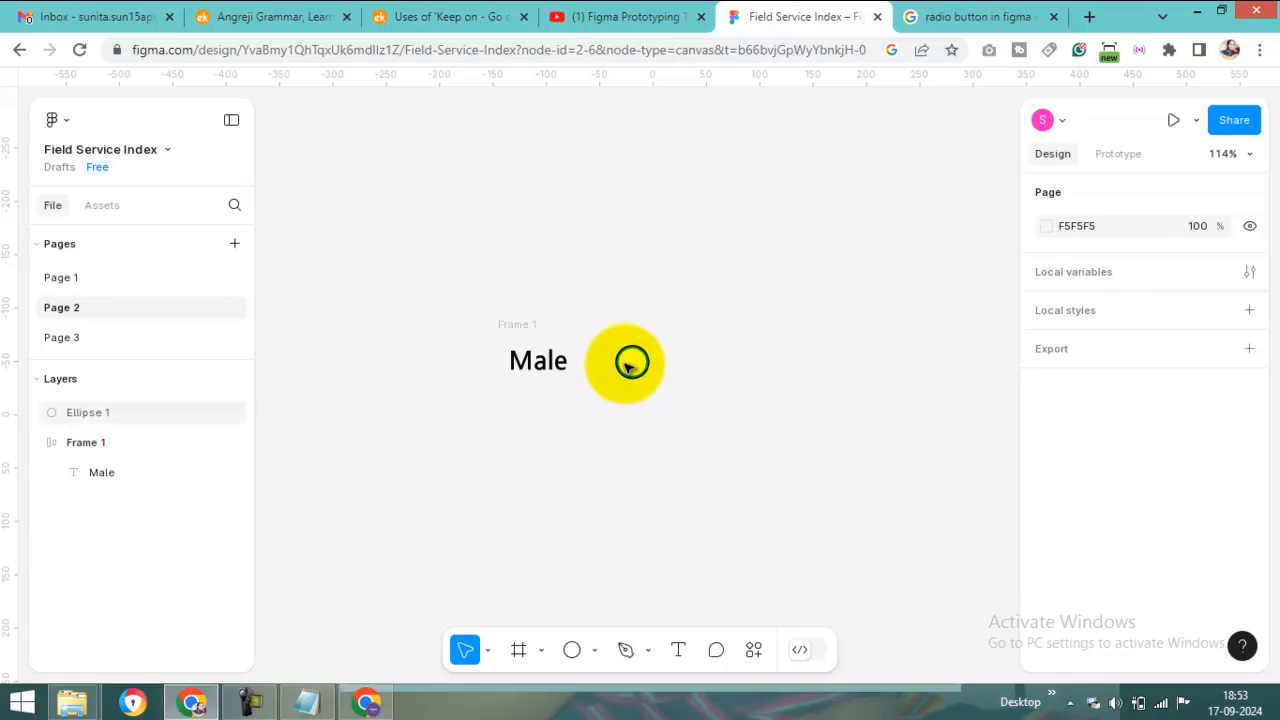
- Nudge the circle to the label, duplicate the row with a red-filled circle, and group label with circle
left_click(628, 362)
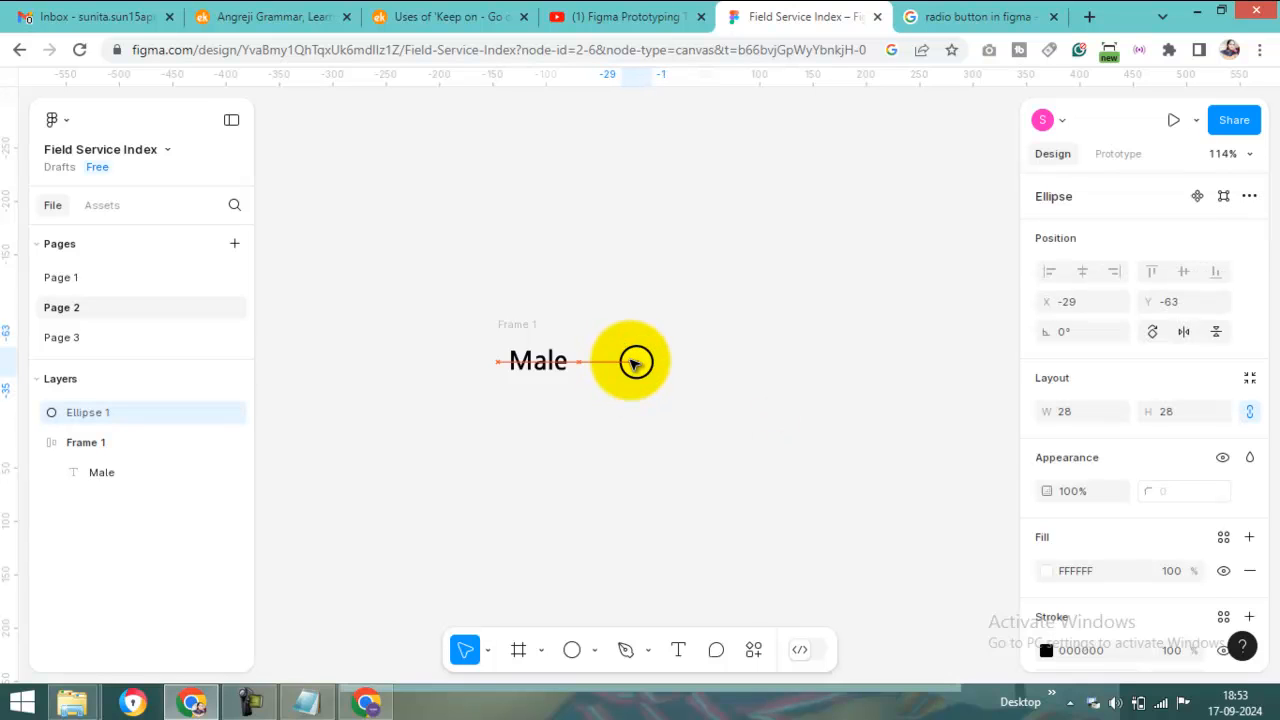
left_click_drag(636, 362, 632, 362)
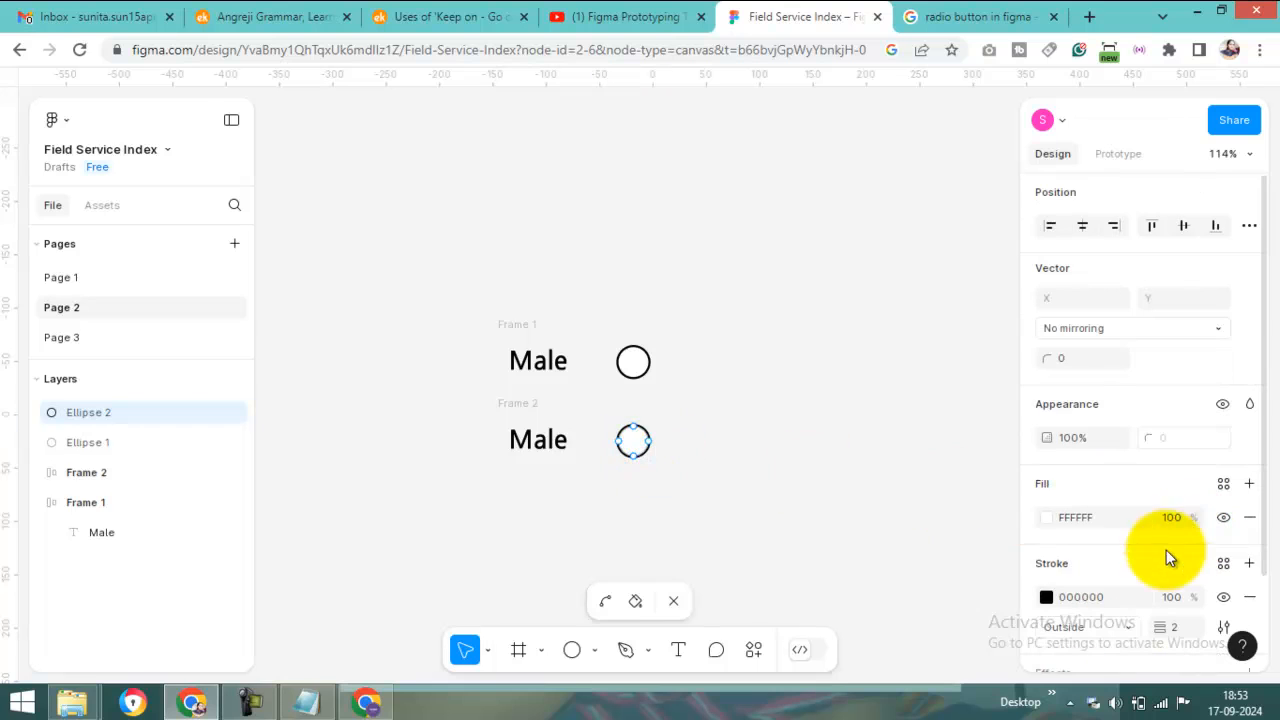
left_click(1046, 516)
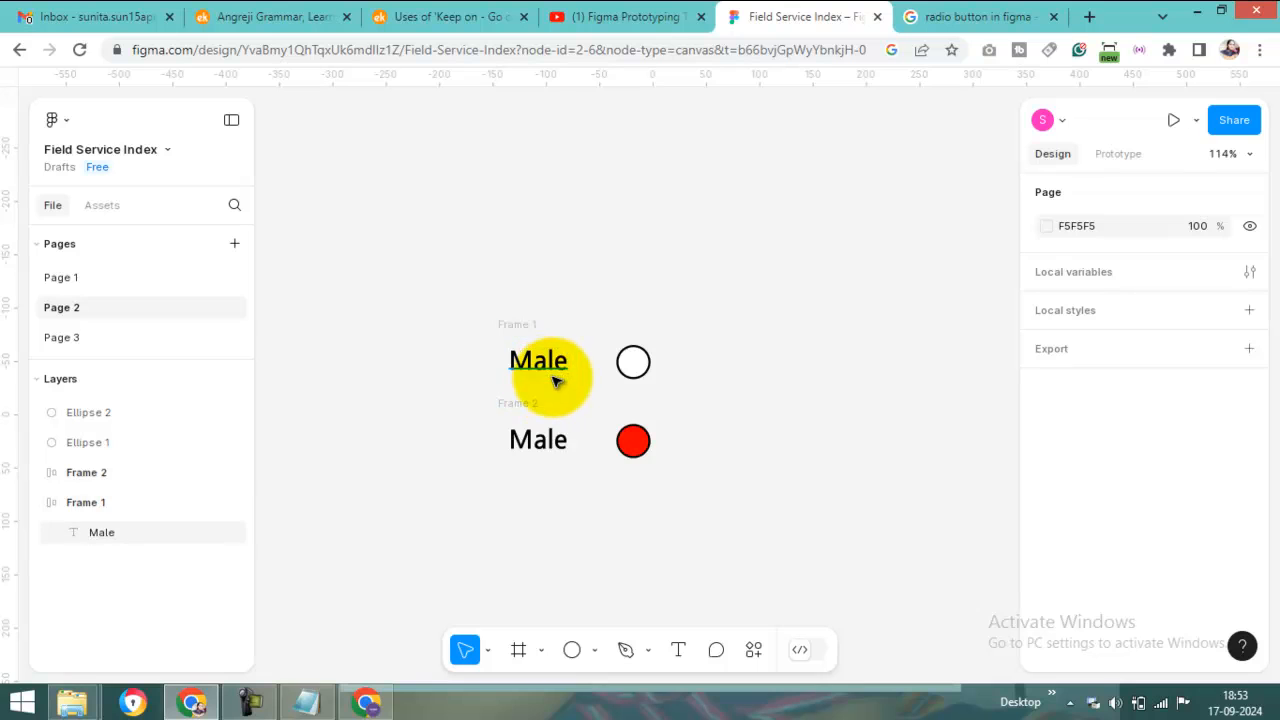
left_click(538, 360)
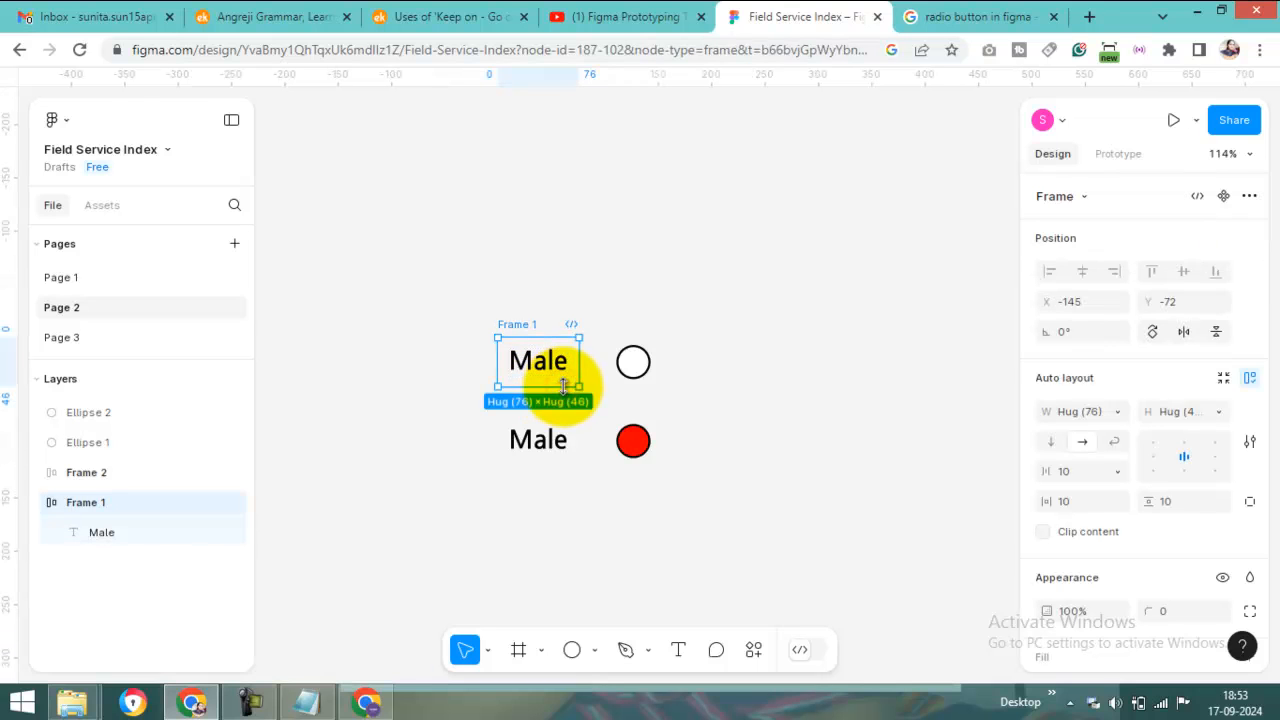
left_click(632, 360)
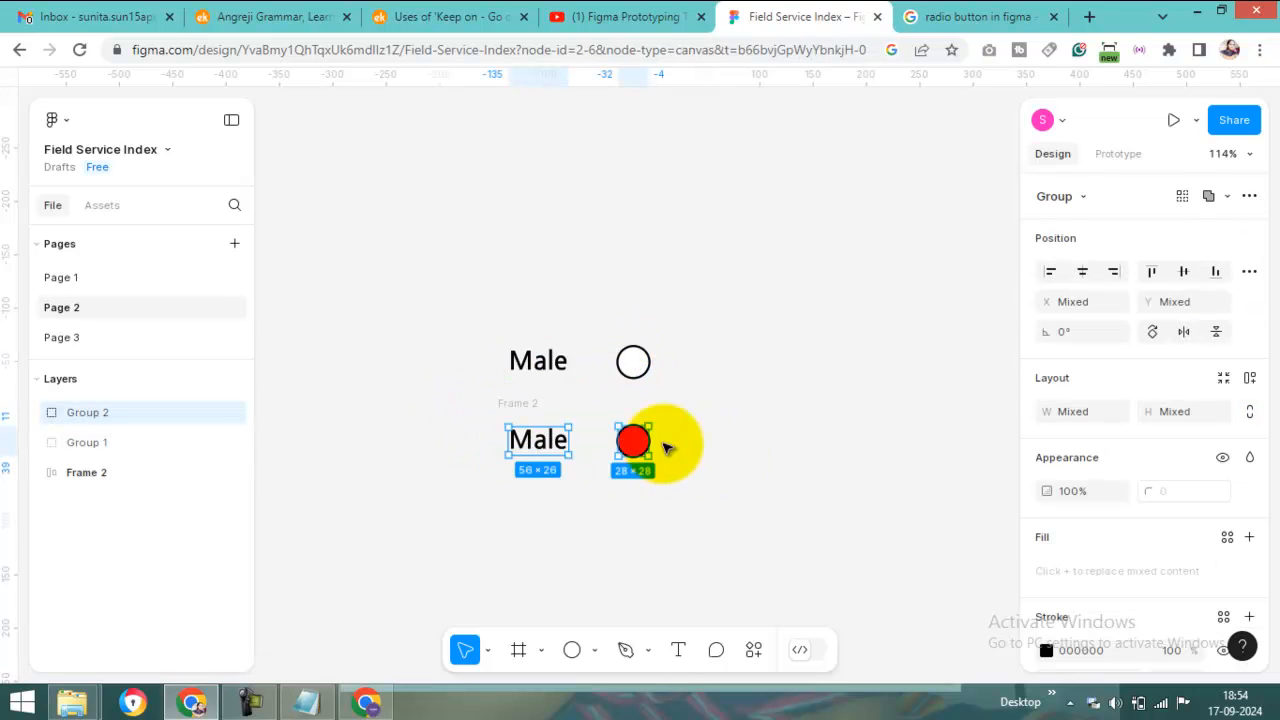
- Rename the two Male row layers redio1 and redio2 and select both rows
left_click(88, 442)
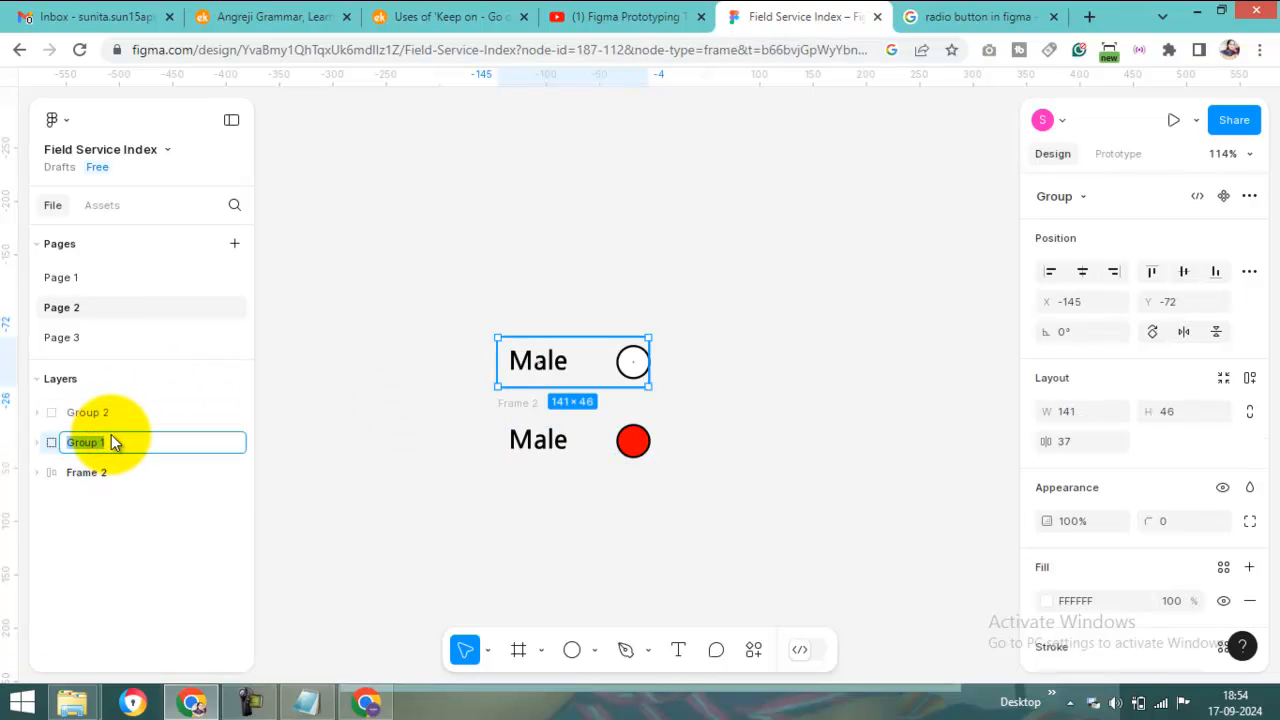
type("redio")
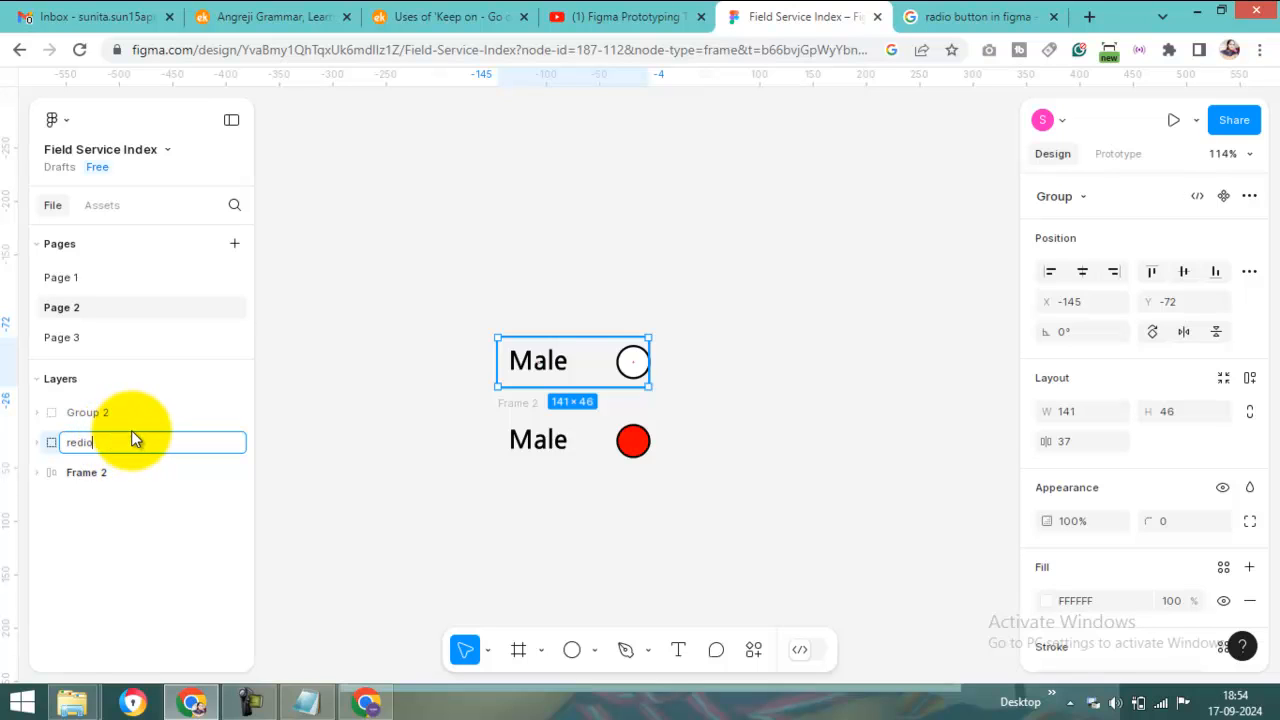
mouse_move(156, 460)
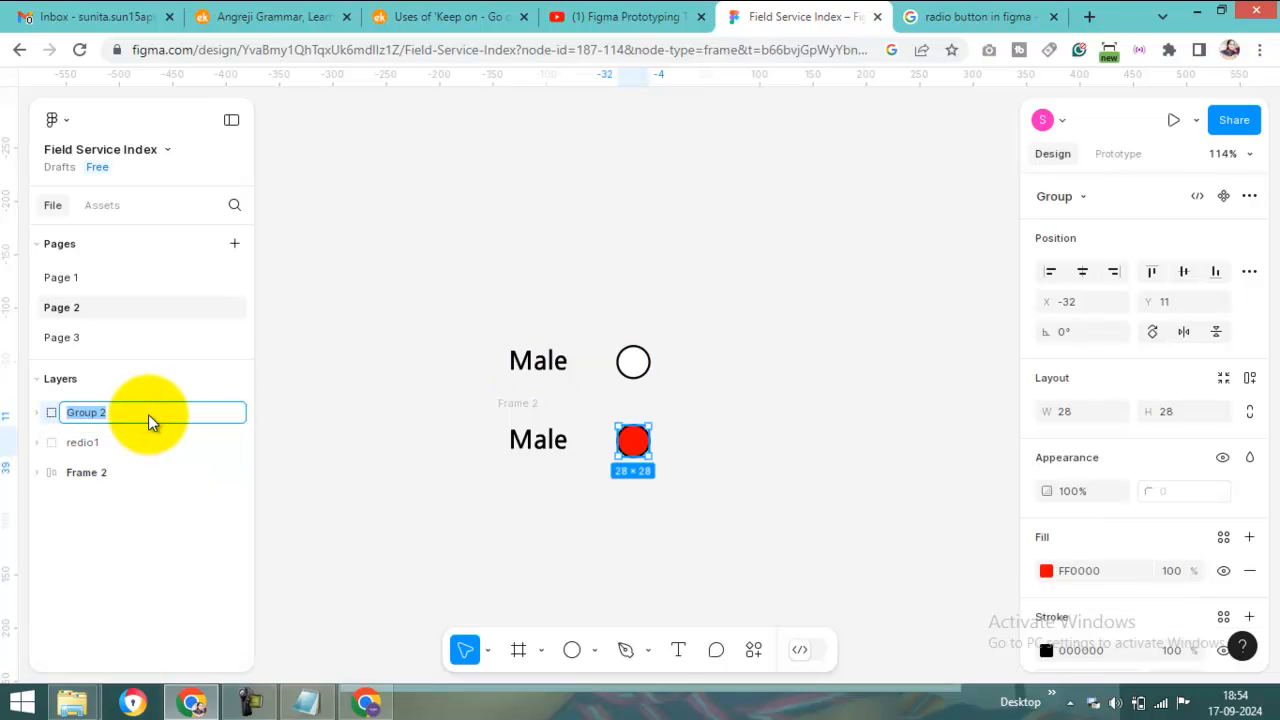
type("redio2")
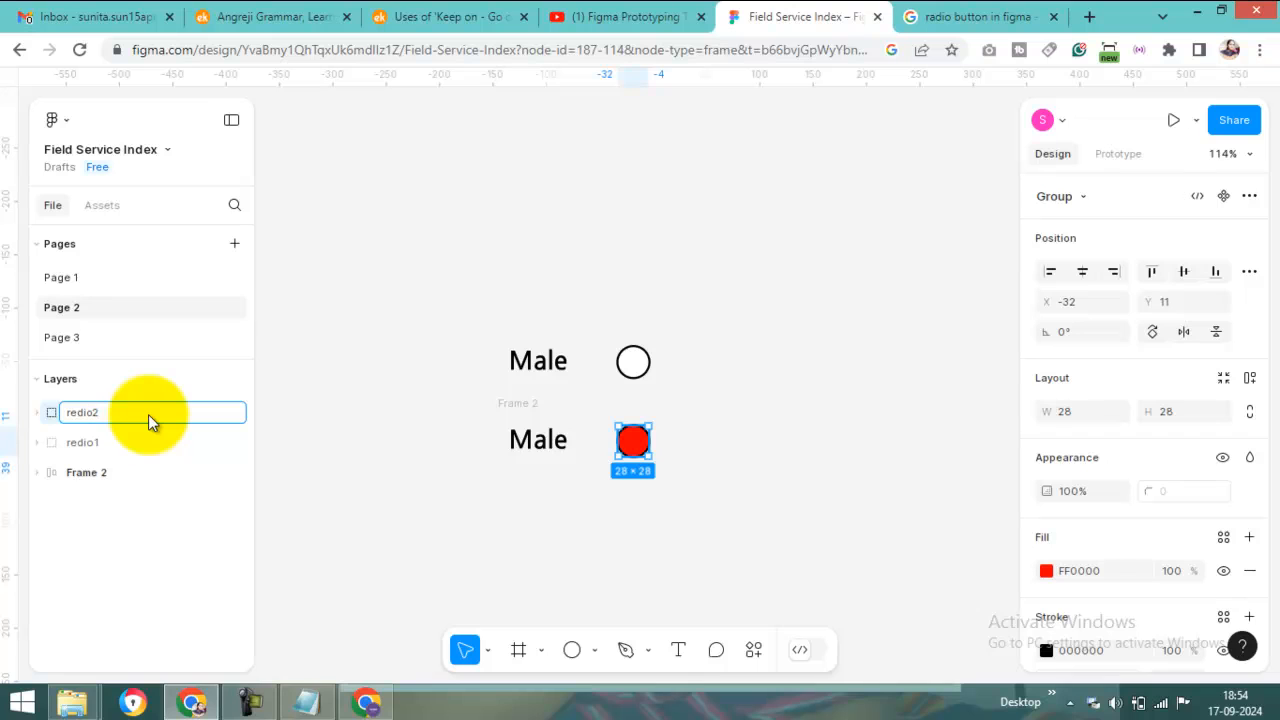
left_click(410, 290)
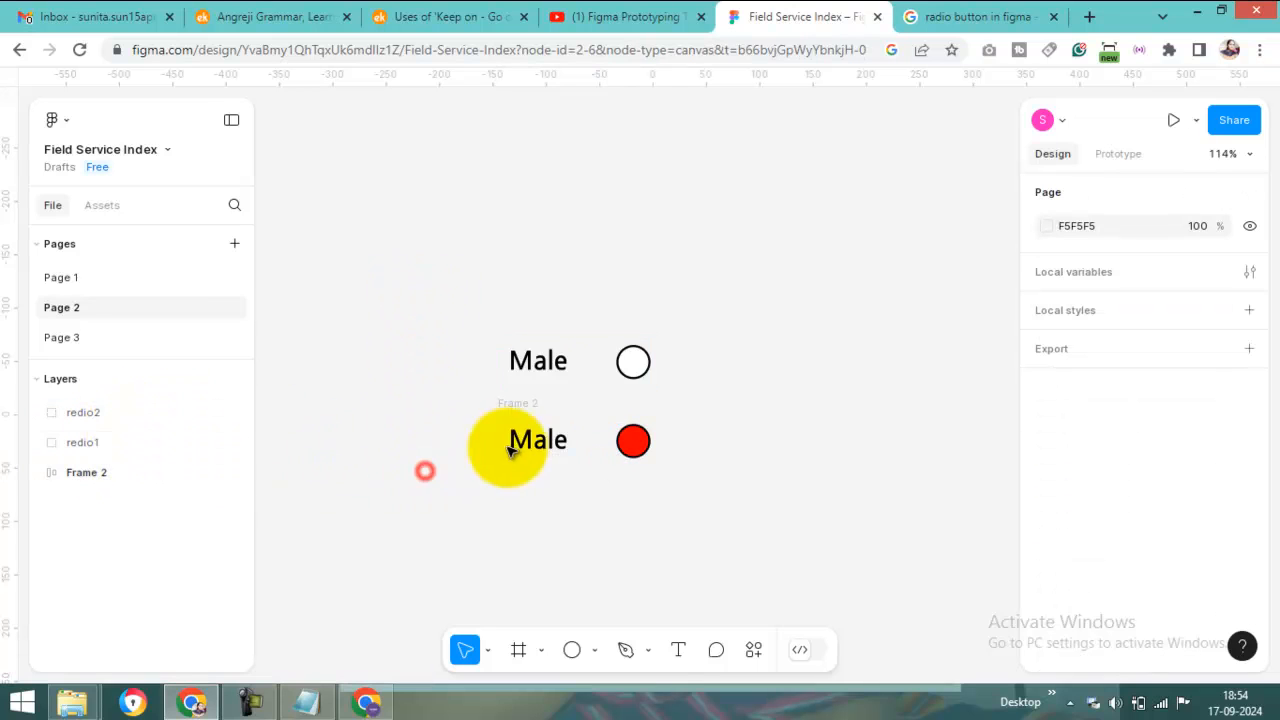
left_click(536, 440)
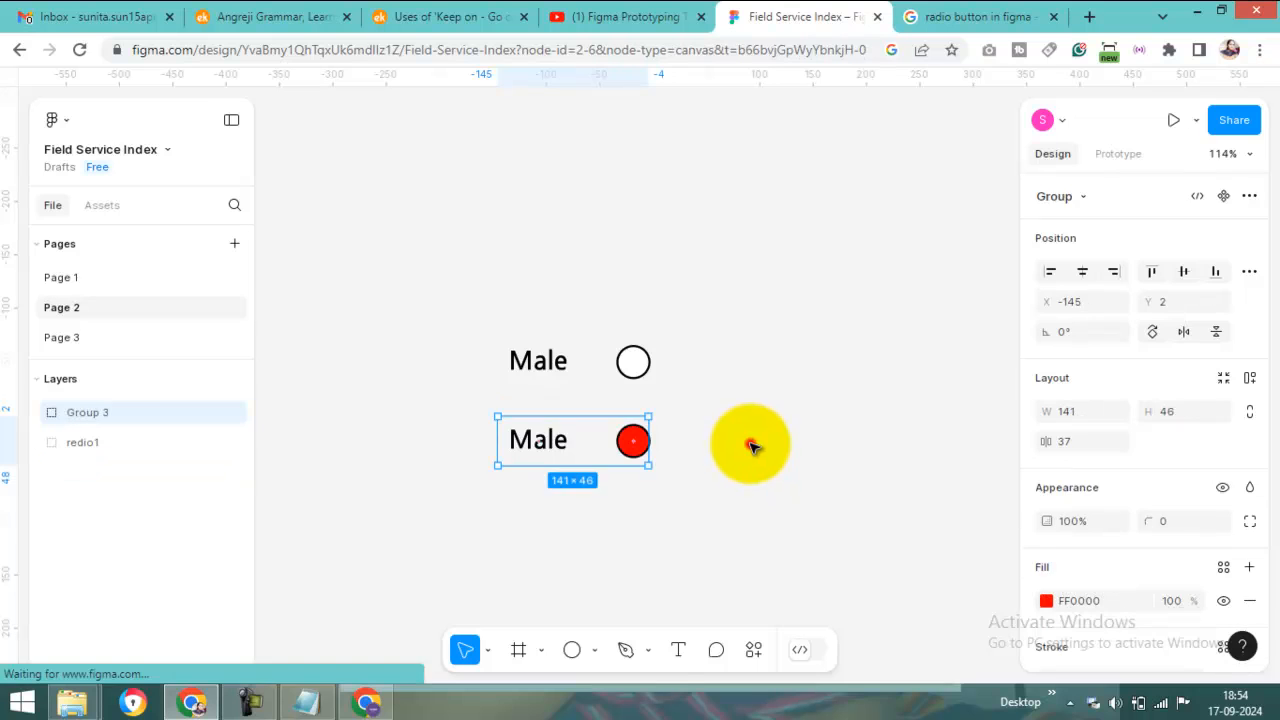
double_click(88, 412)
type("redio2")
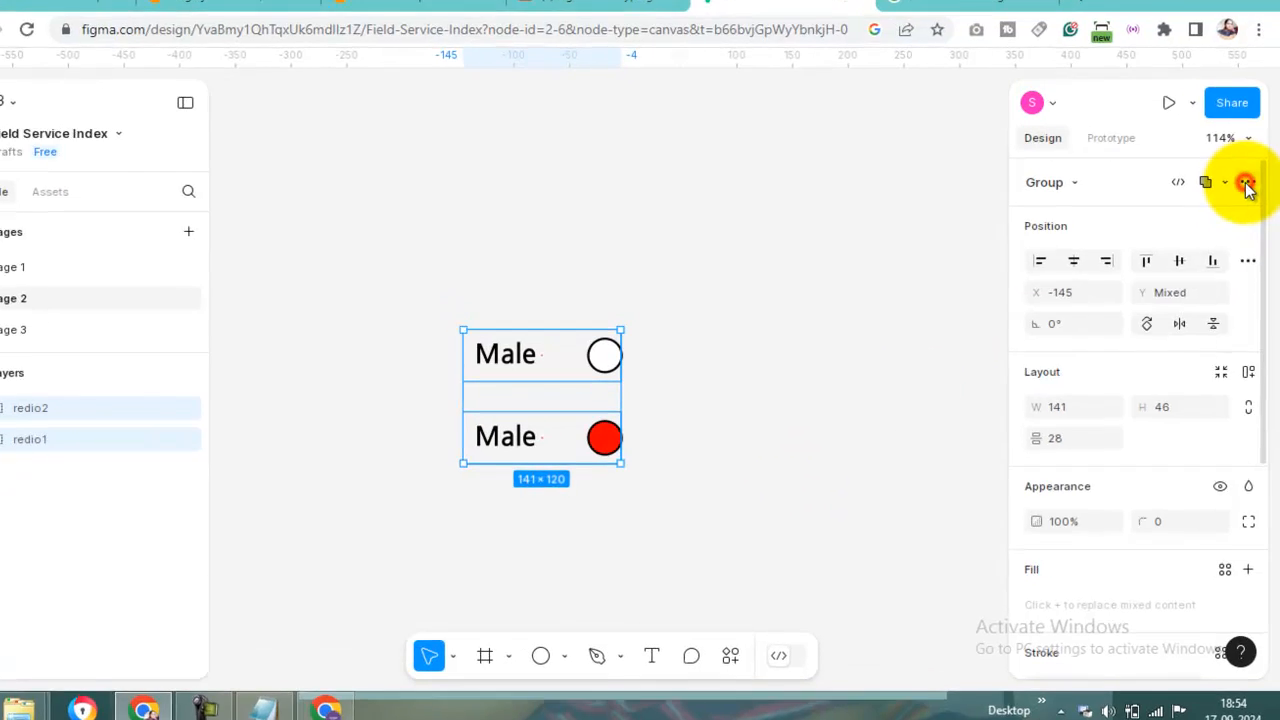
- Combine both rows into component set 'Component 1' and switch to Prototype settings
left_click(1248, 182)
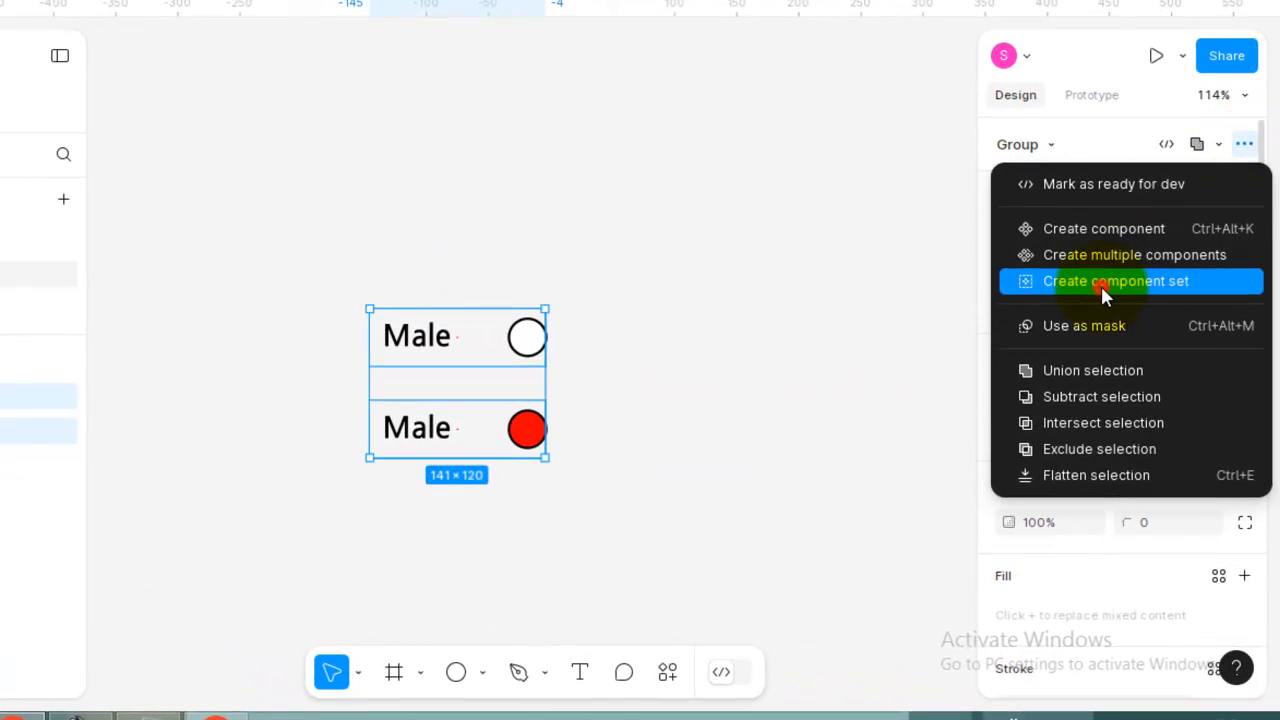
left_click(1116, 280)
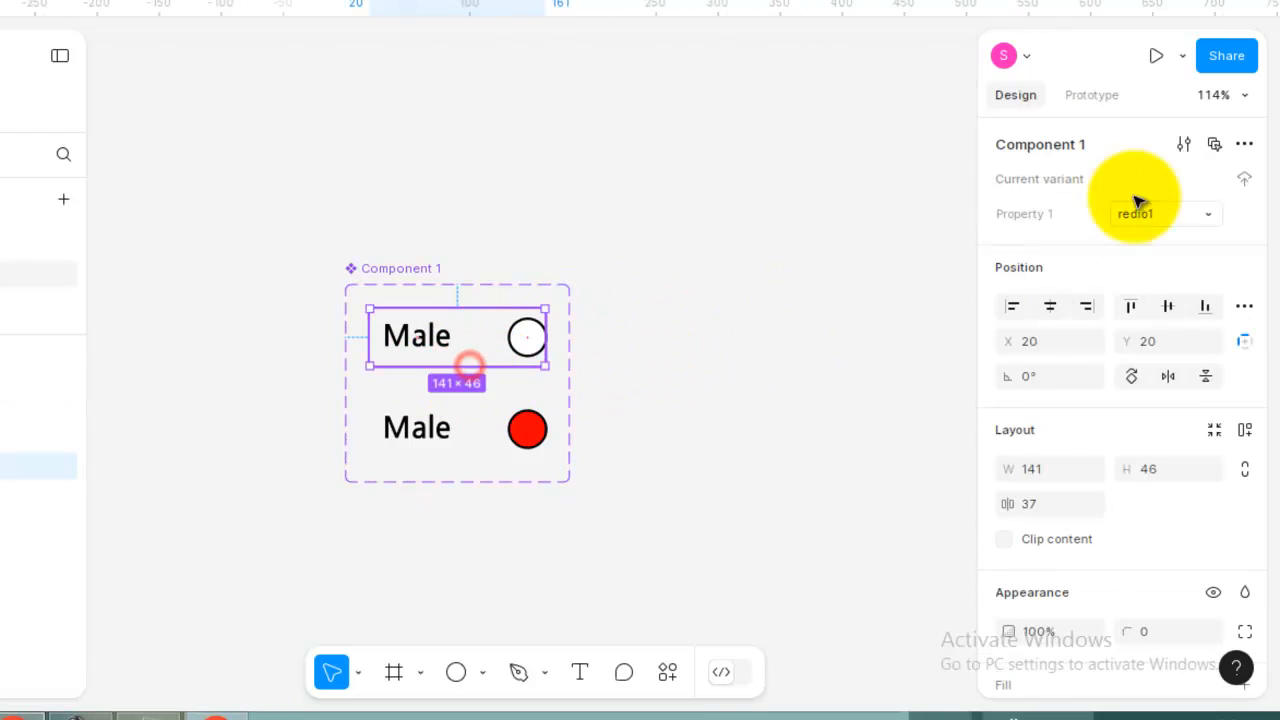
left_click(1092, 94)
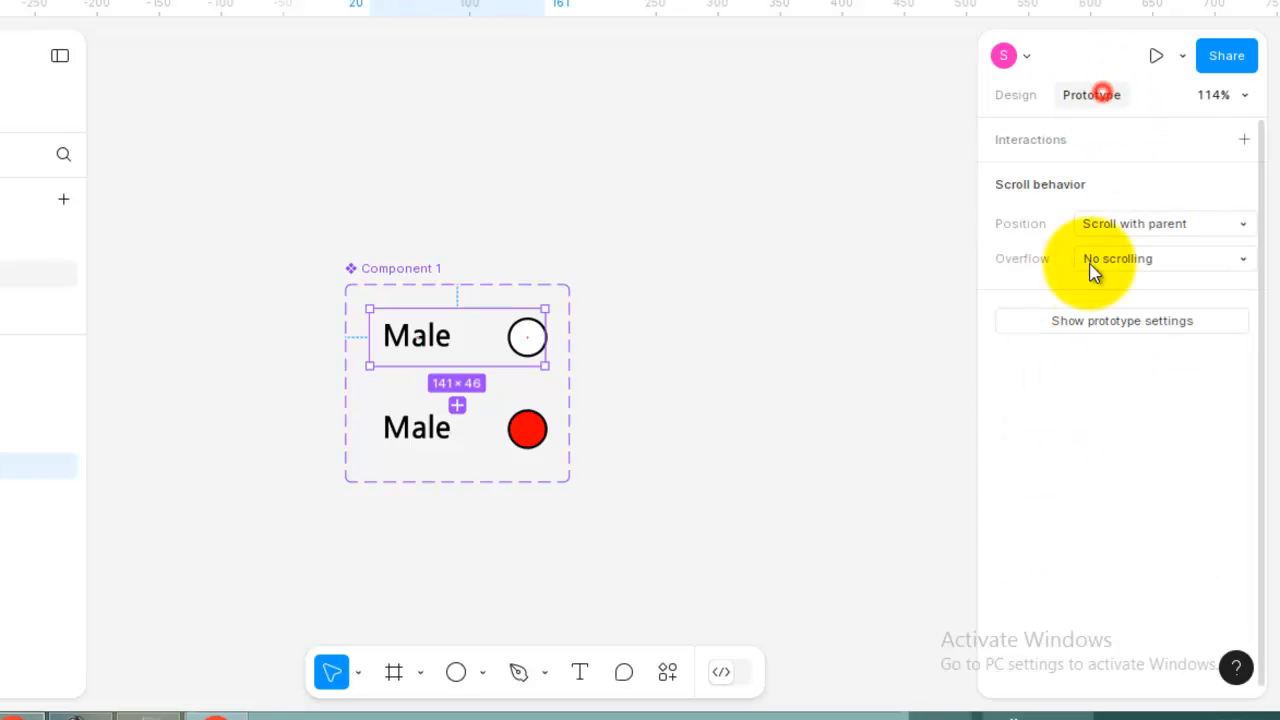
mouse_move(644, 380)
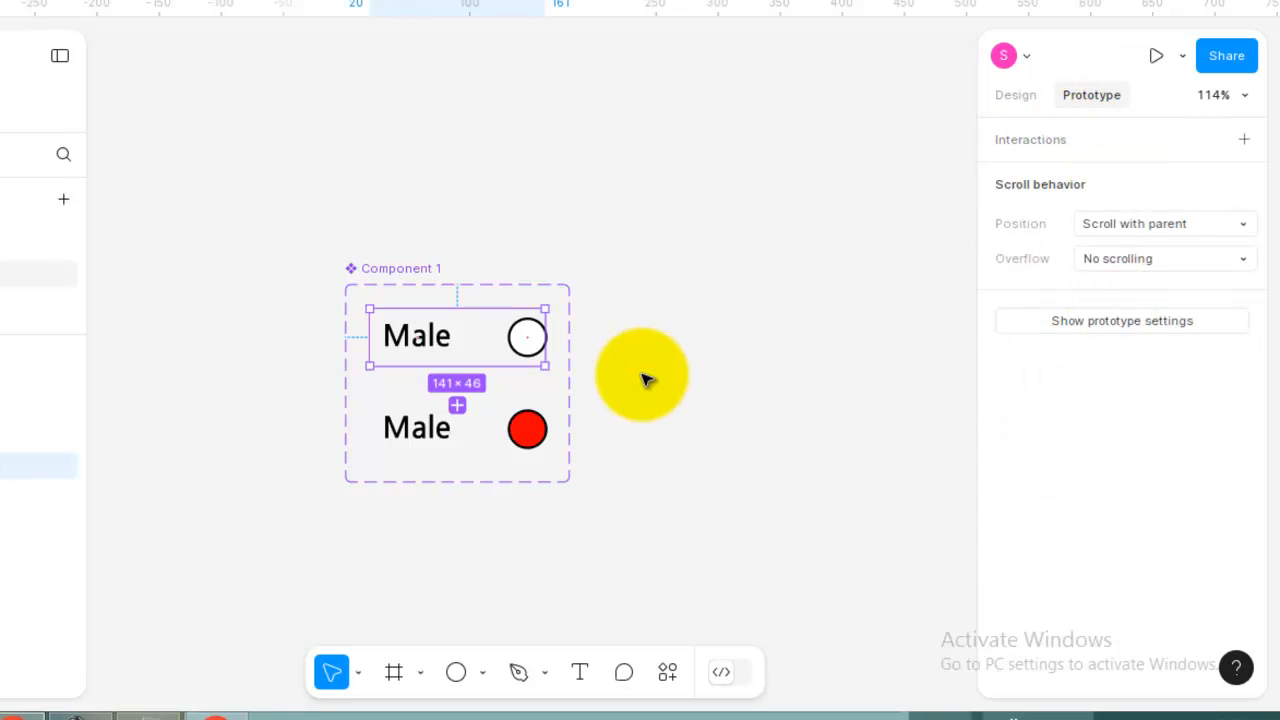
- Link the empty-circle variant to redio2 with On click, Change to, Instant animation
left_click_drag(640, 376, 456, 372)
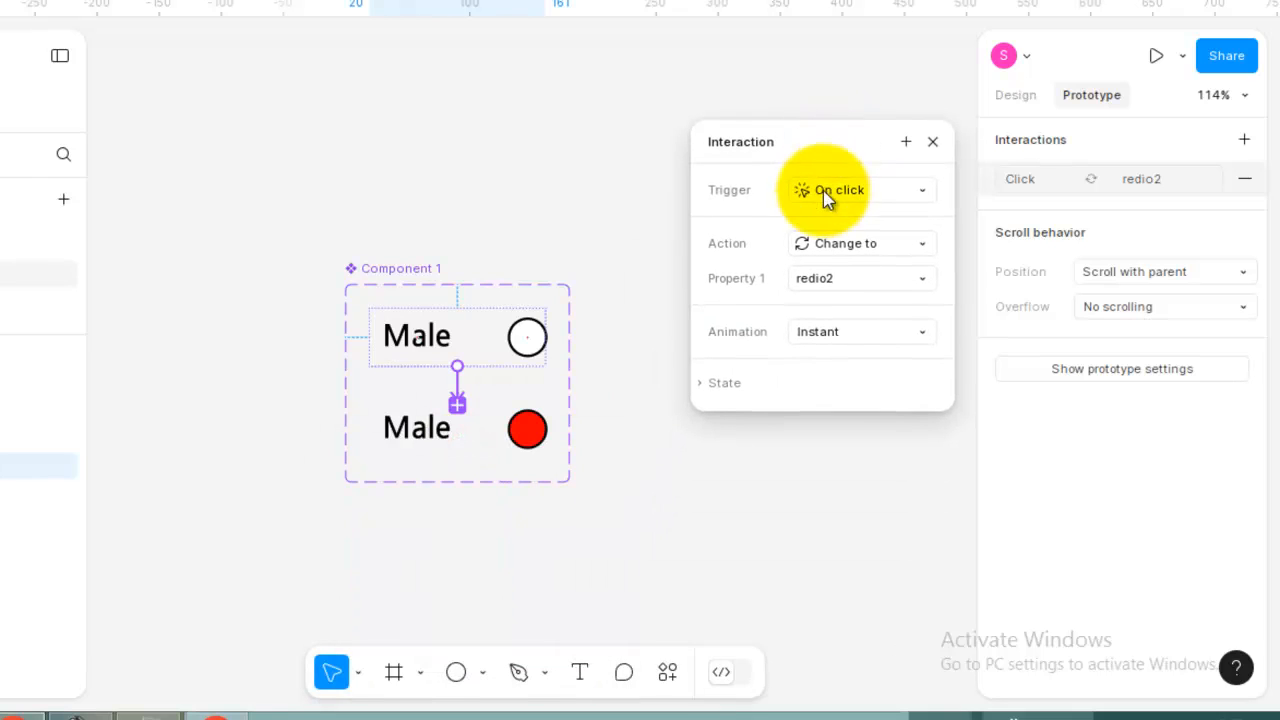
mouse_move(850, 296)
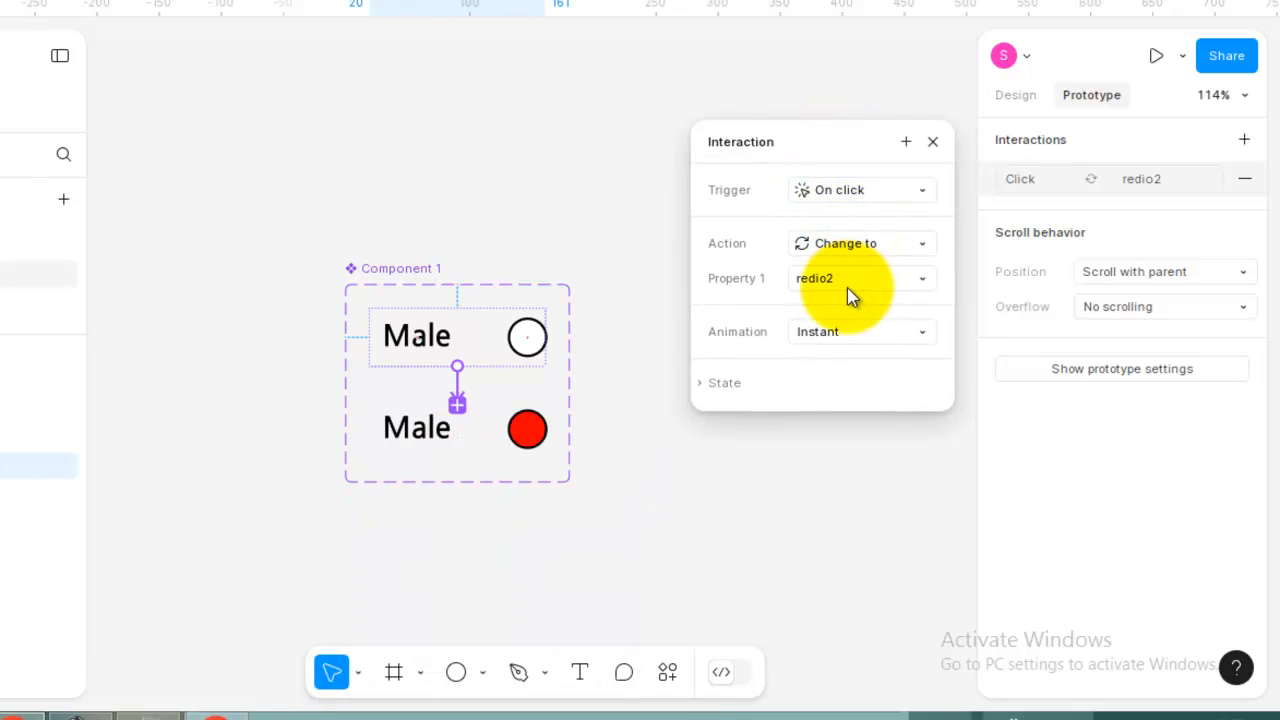
left_click(456, 428)
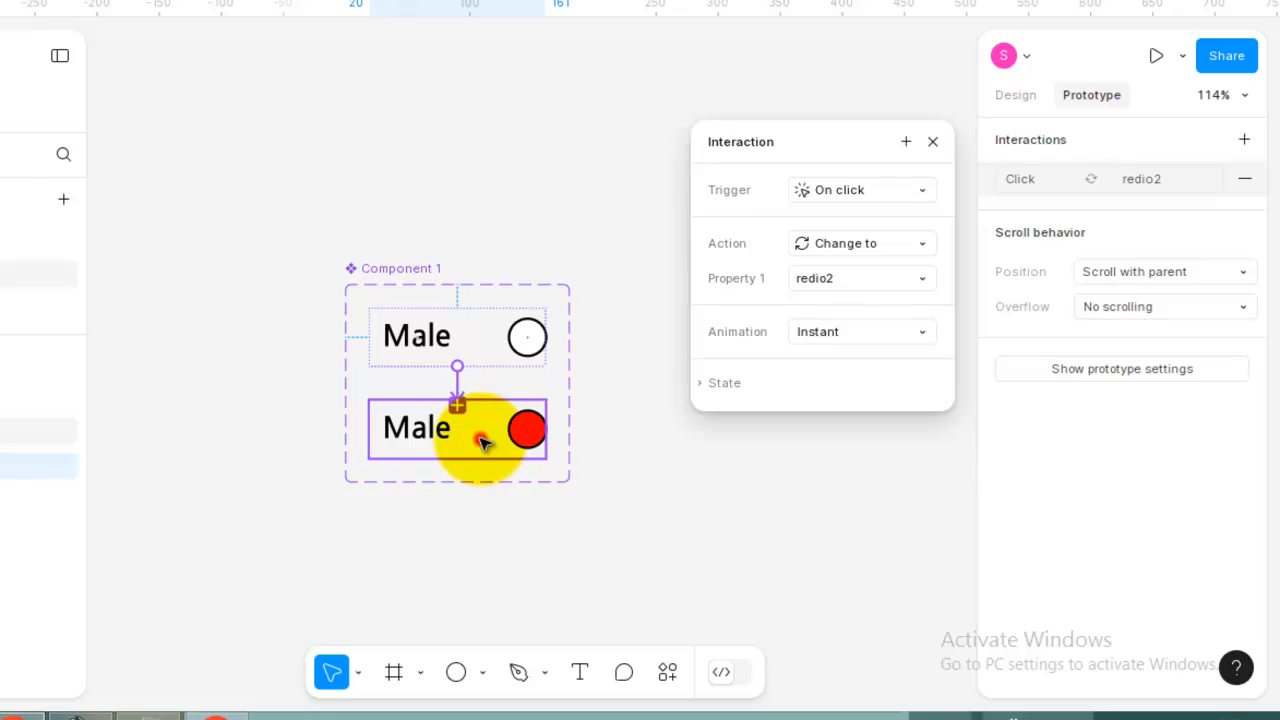
left_click(932, 140)
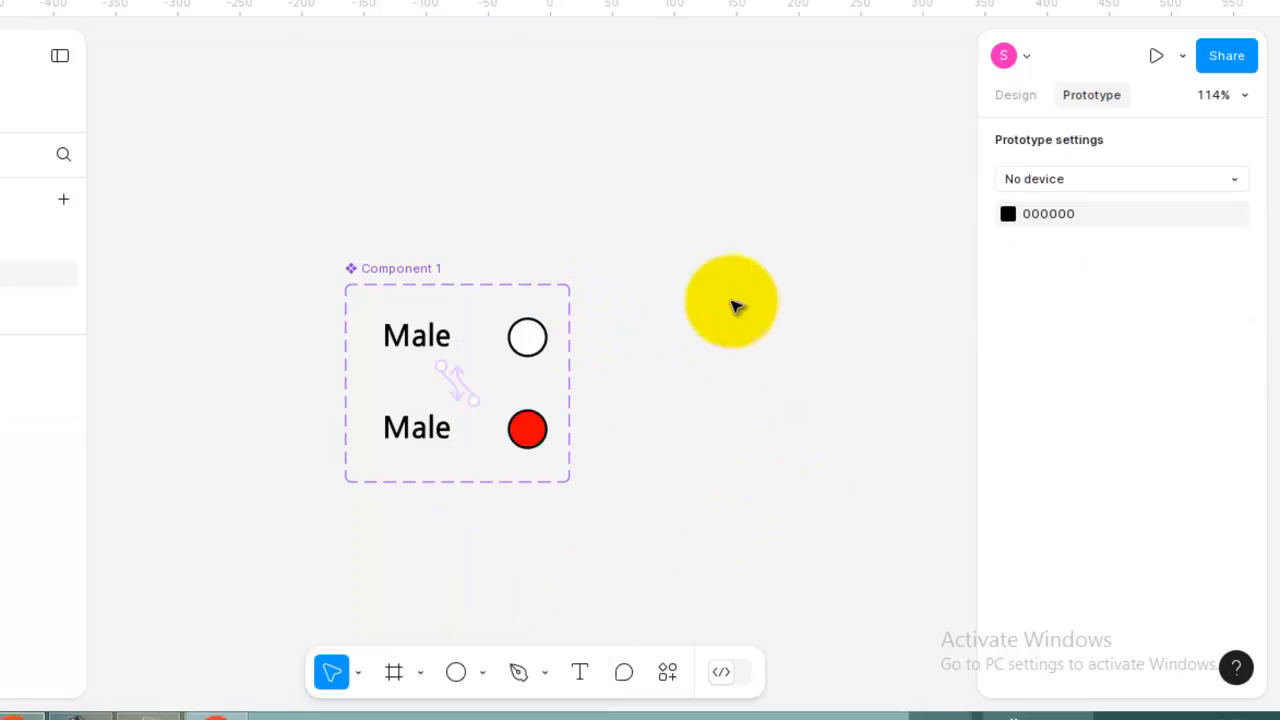
mouse_move(760, 316)
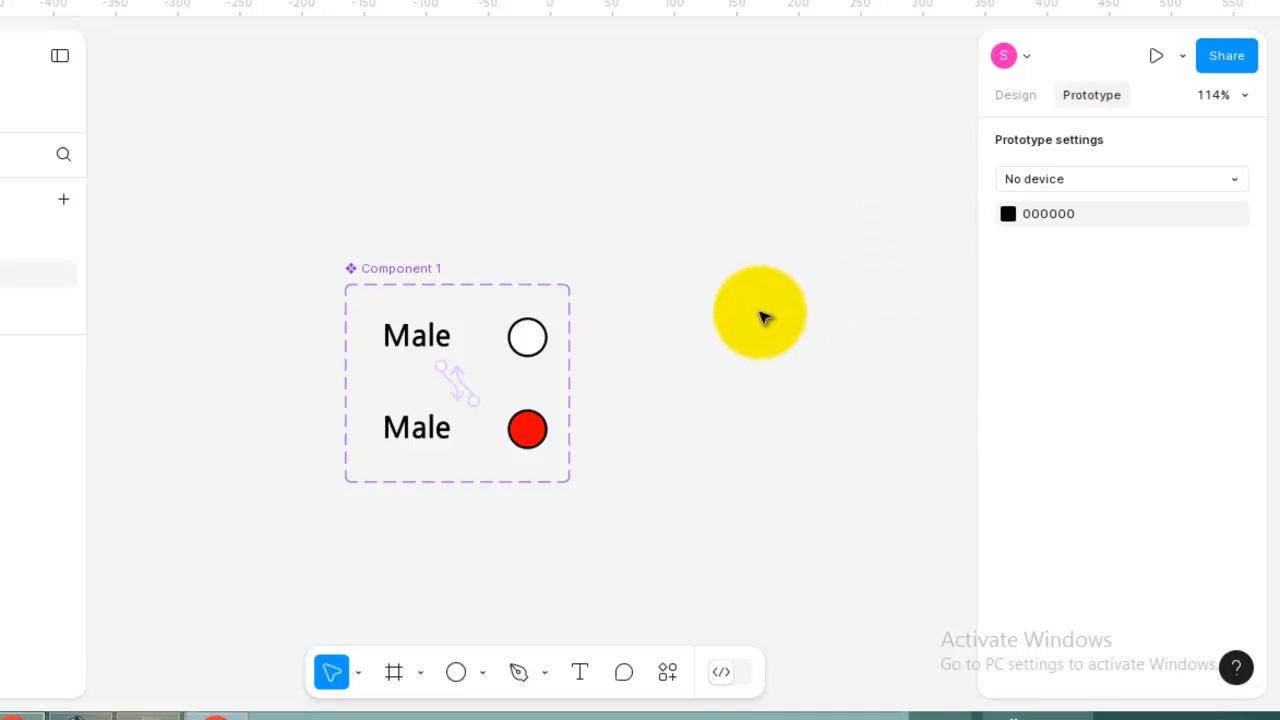
left_click(1016, 94)
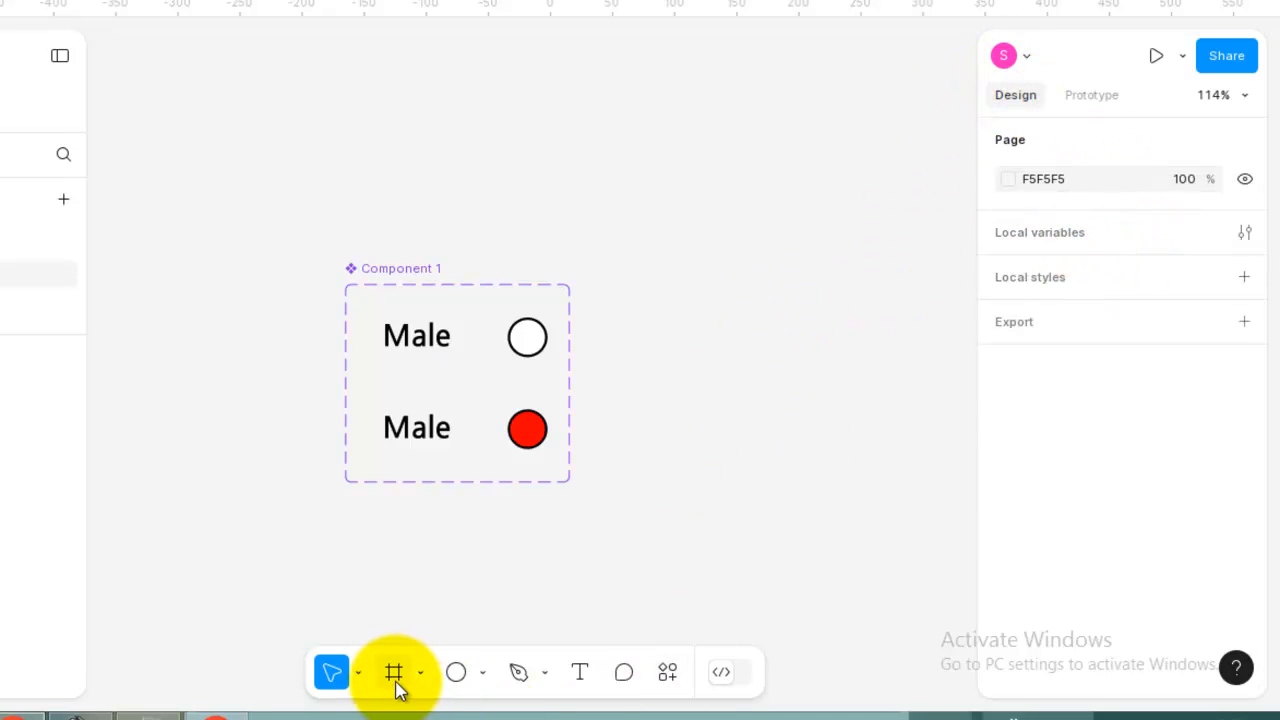
- Add a Desktop MacBook Air frame and select the radio button component set
left_click(392, 672)
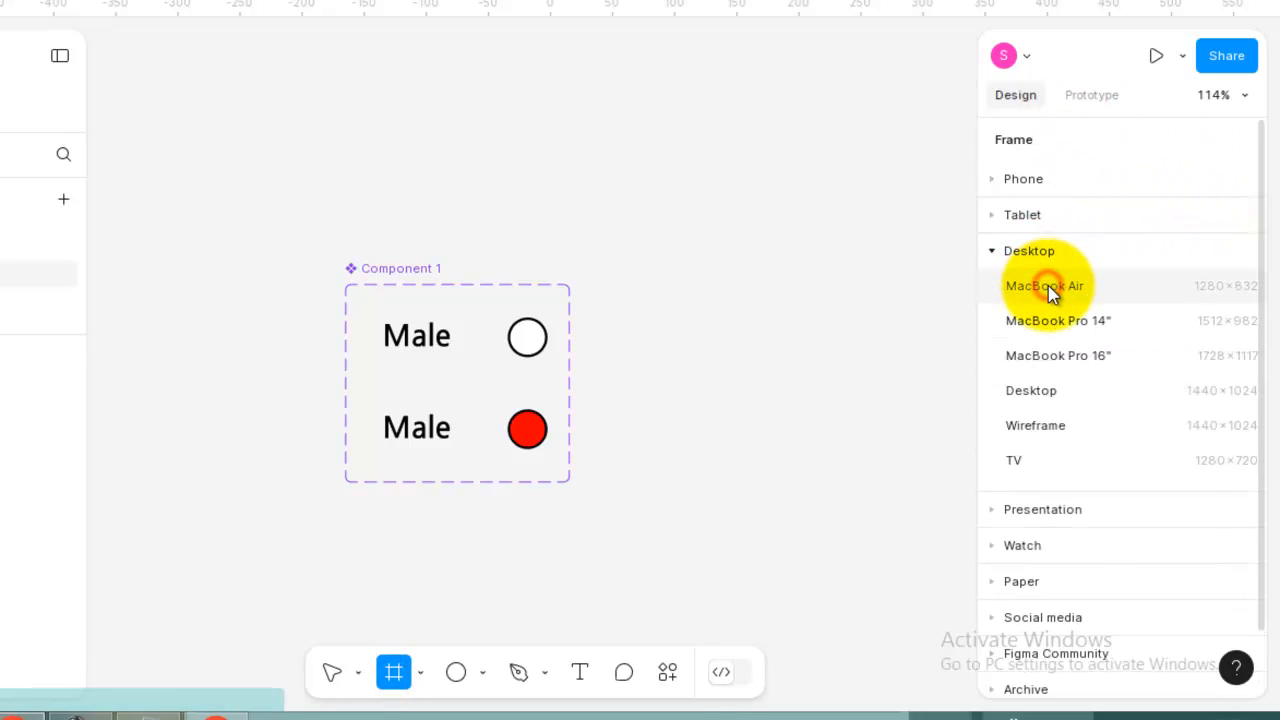
left_click(1044, 284)
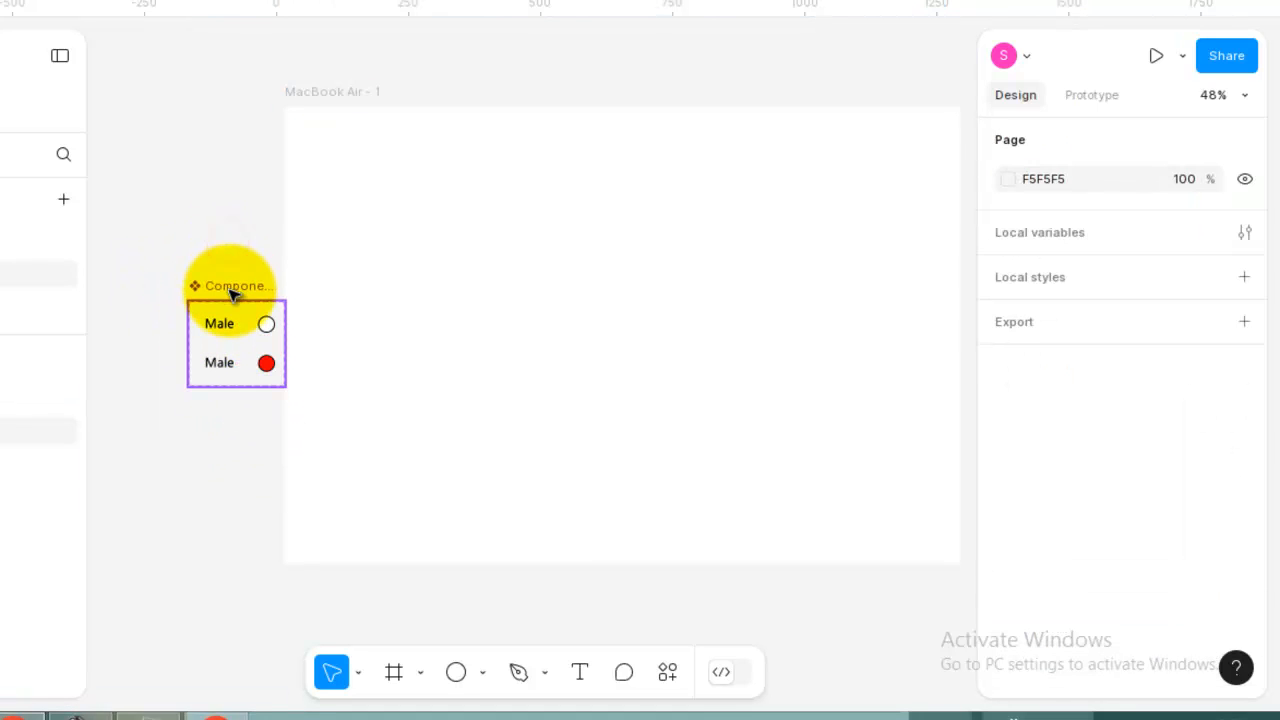
left_click(236, 284)
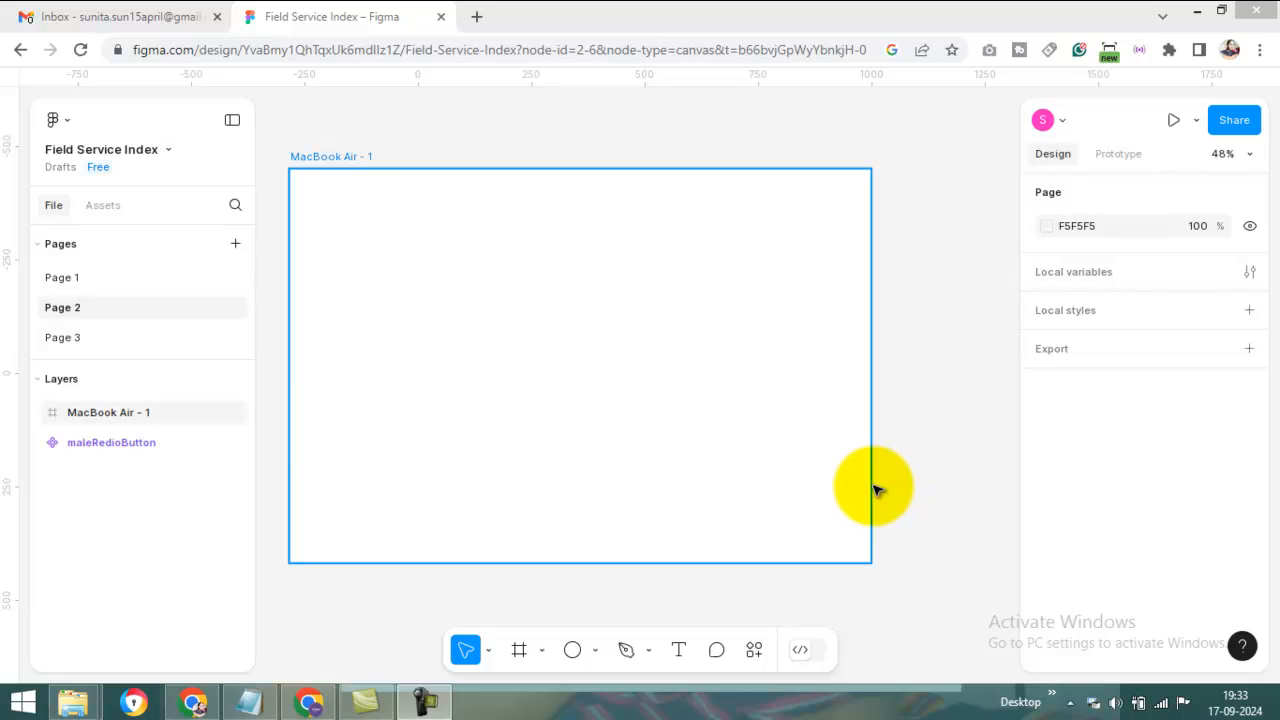
key("Shift+i")
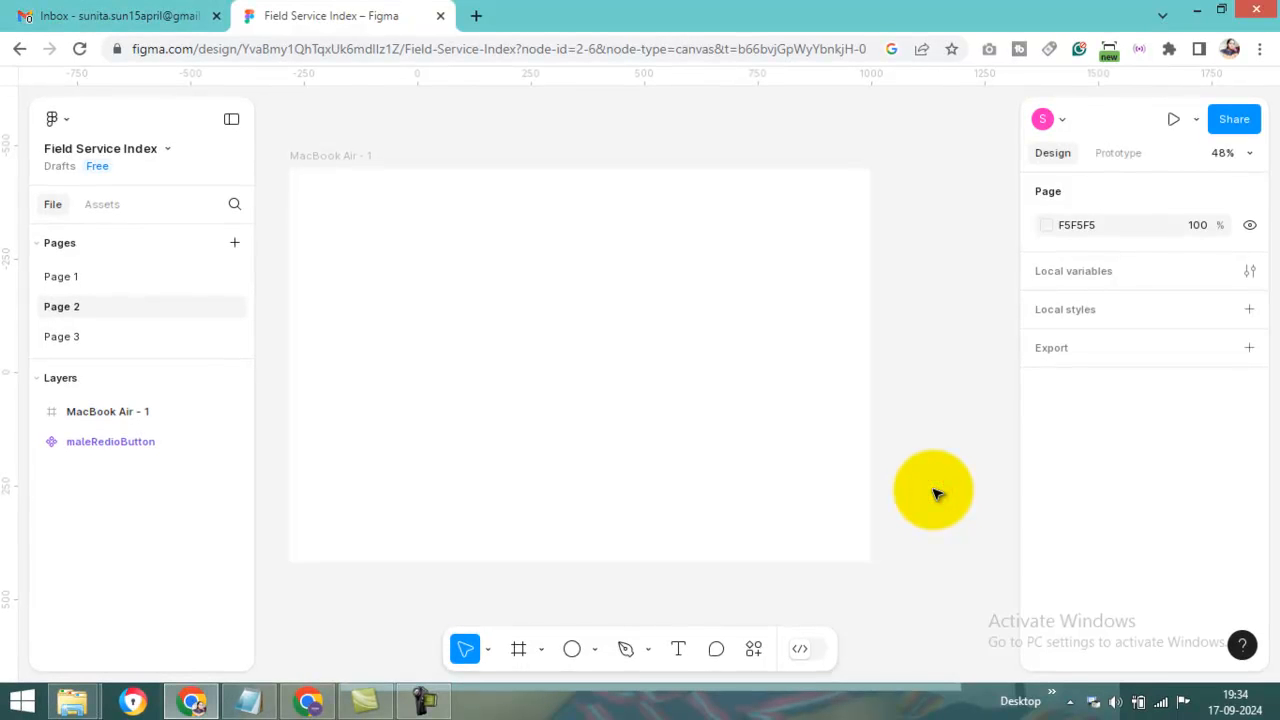
- Insert two maleRedioButton instances into the frame and relabel the second 'female'
left_click(752, 648)
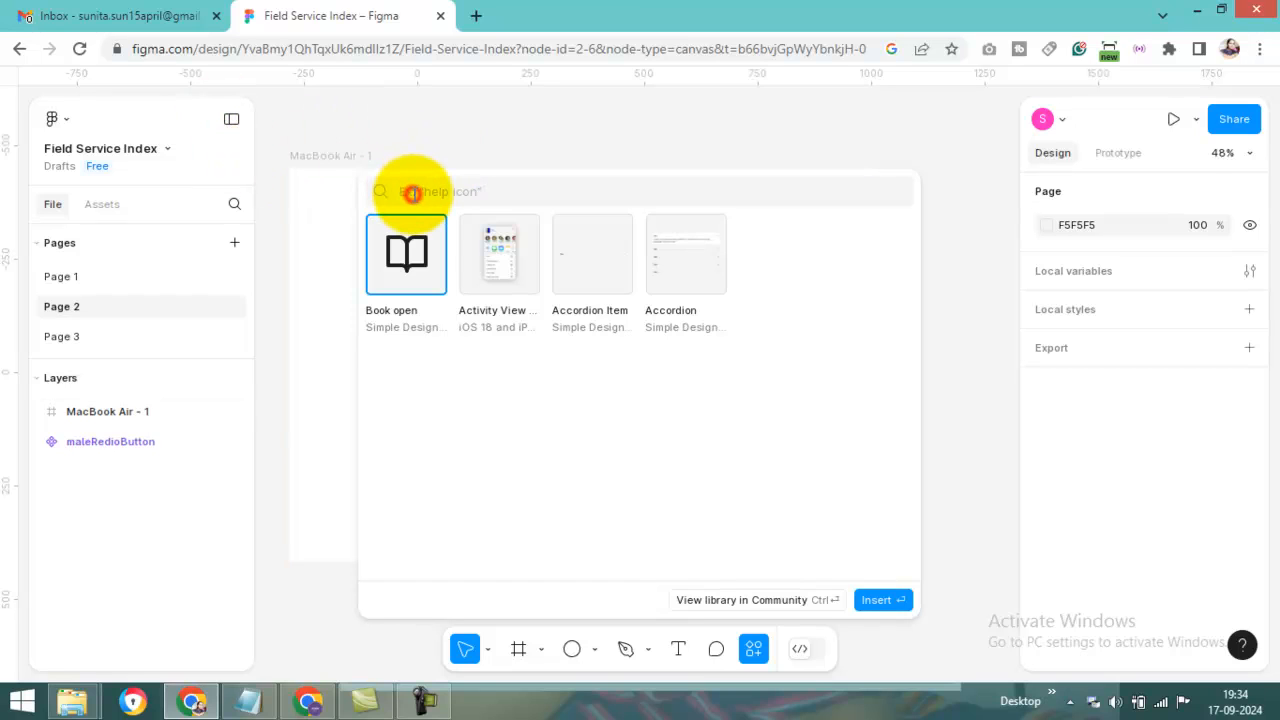
type("mal")
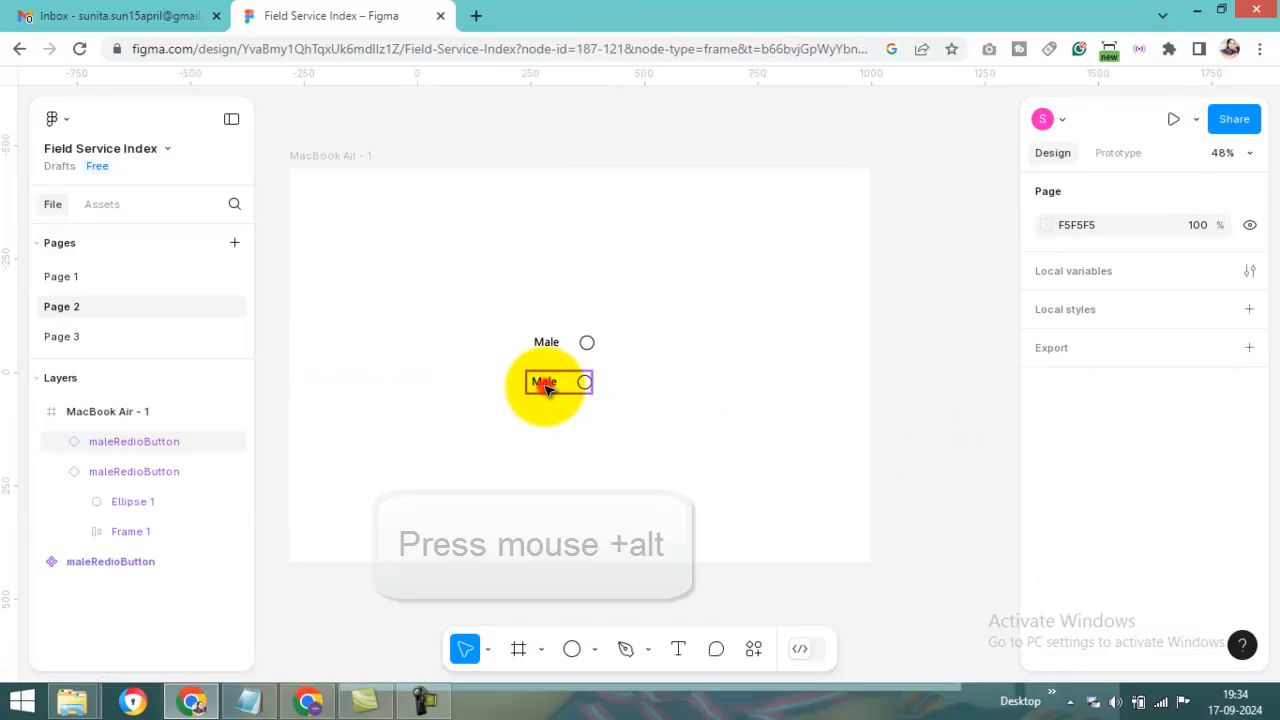
left_click(544, 382)
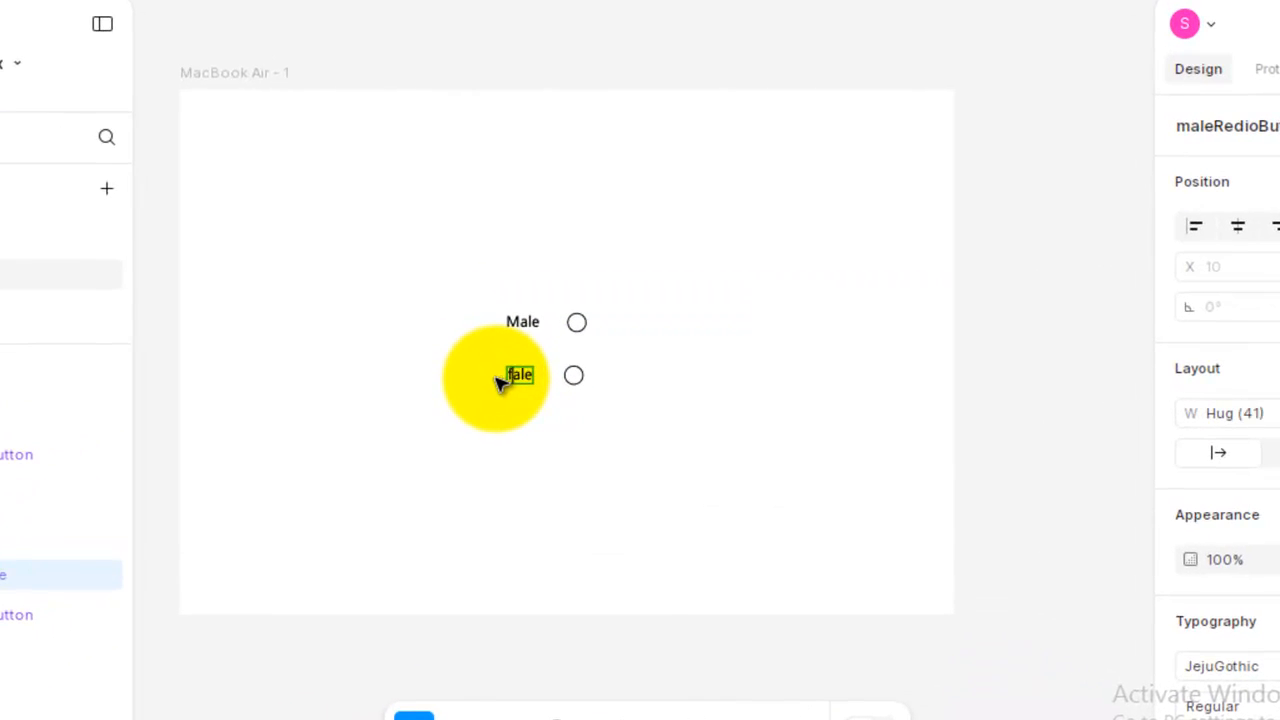
type("female")
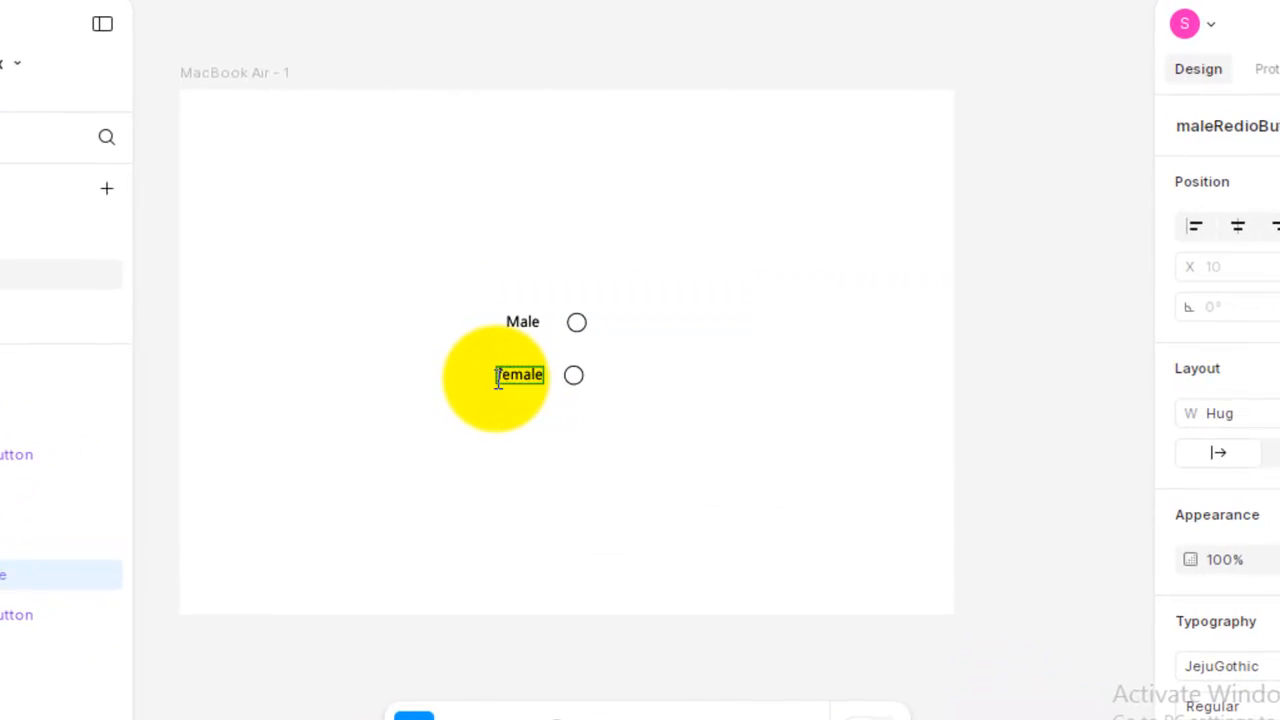